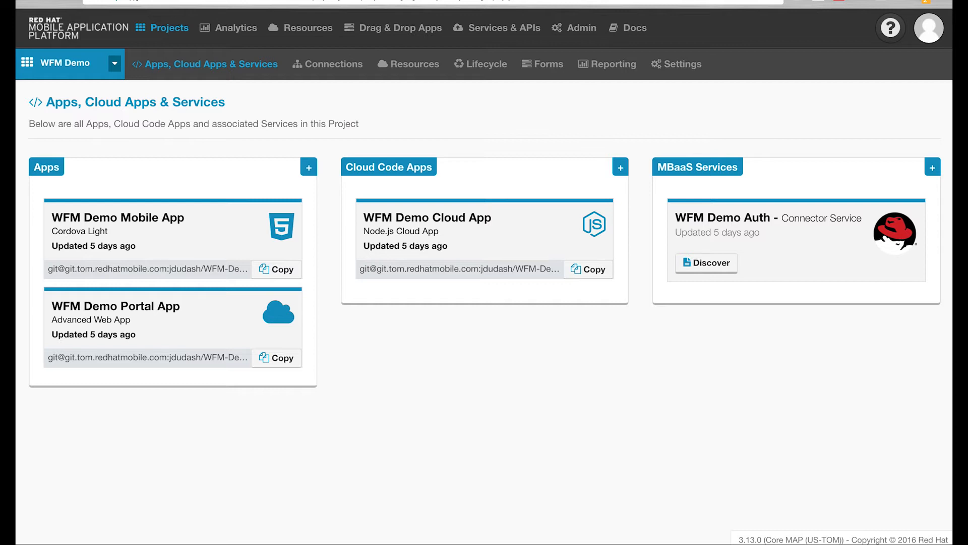
{"action": "mouse_move", "coordinate": [153, 51]}
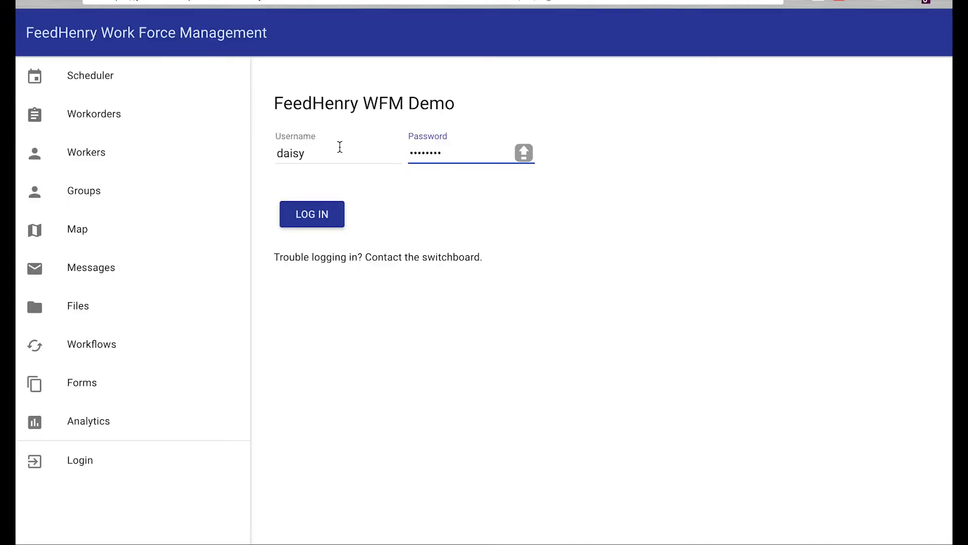
{"action": "mouse_move", "coordinate": [478, 254]}
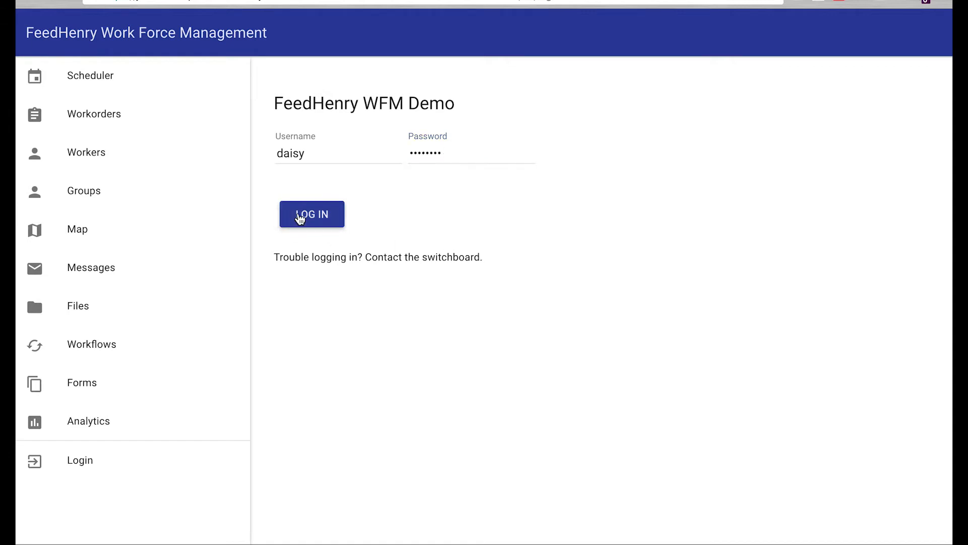
Step: Sign in to the WFM Demo portal as the dispatcher
{"action": "left_click", "coordinate": [312, 214]}
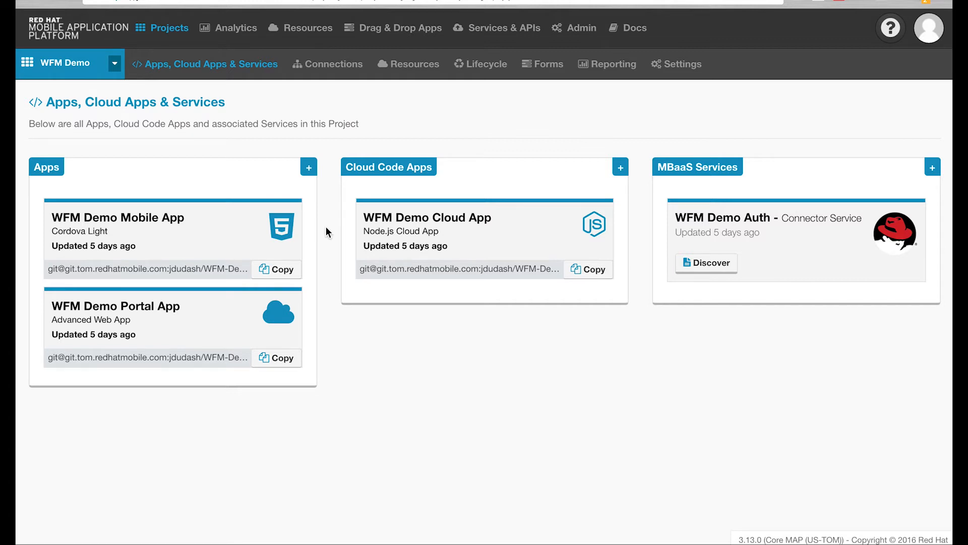
{"action": "mouse_move", "coordinate": [716, 240]}
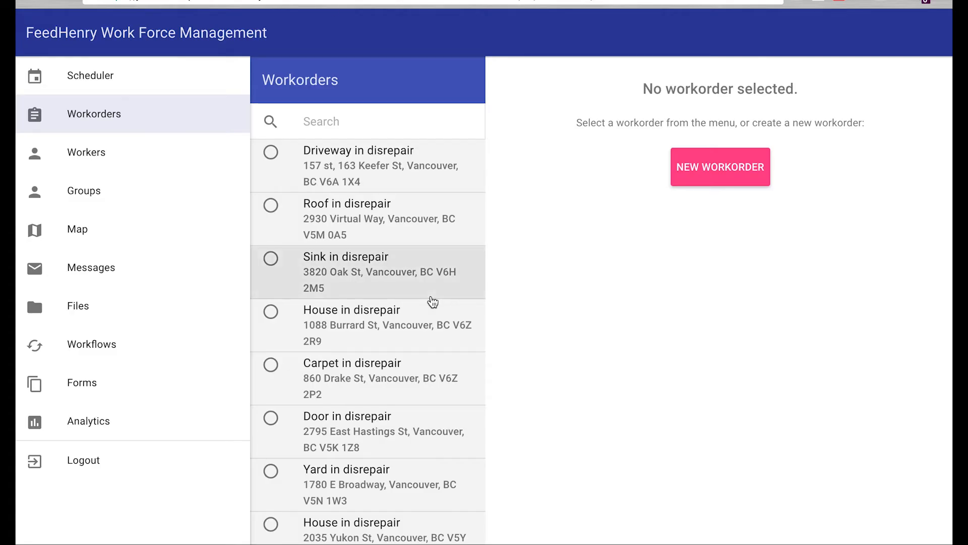
{"action": "mouse_move", "coordinate": [414, 353]}
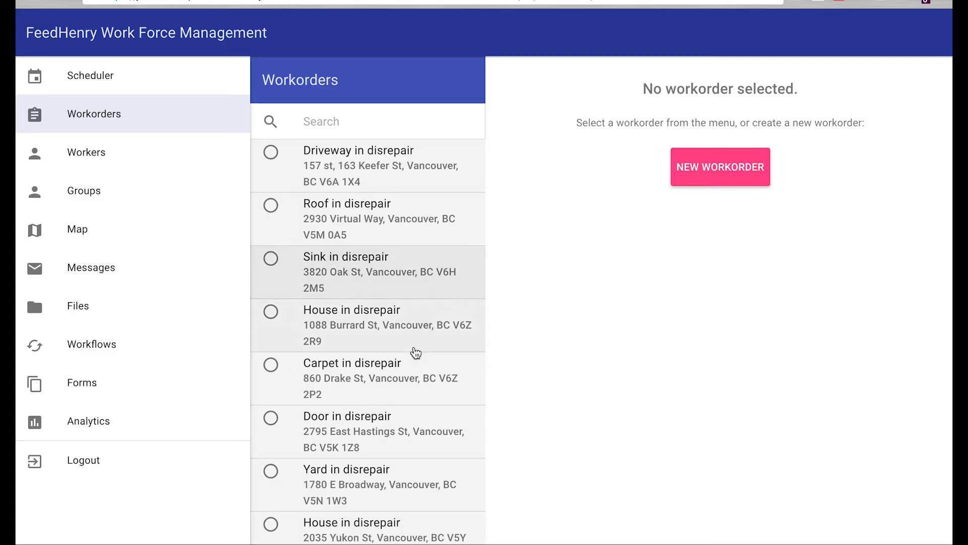
{"action": "scroll", "scroll_direction": "down", "scroll_amount": 3}
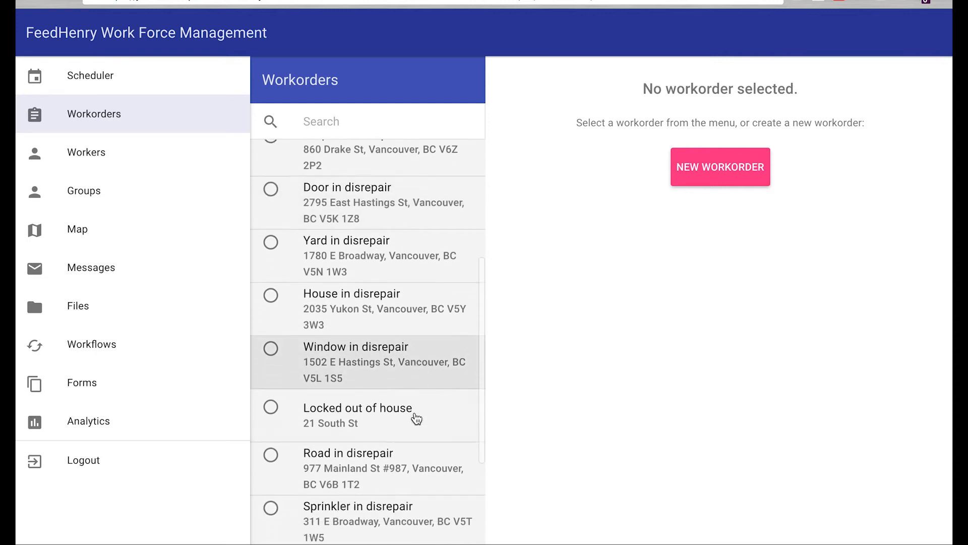
{"action": "scroll", "scroll_direction": "down", "scroll_amount": 3}
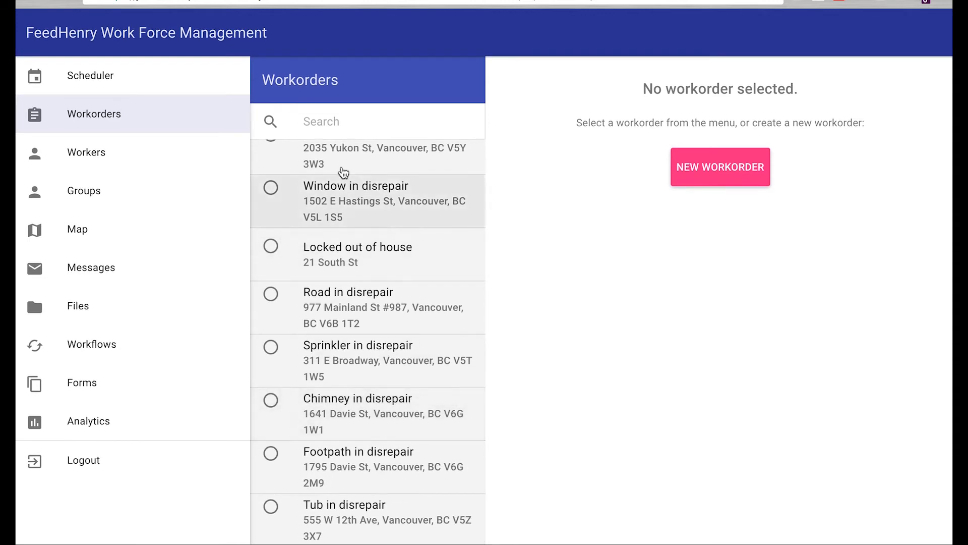
{"action": "mouse_move", "coordinate": [130, 144]}
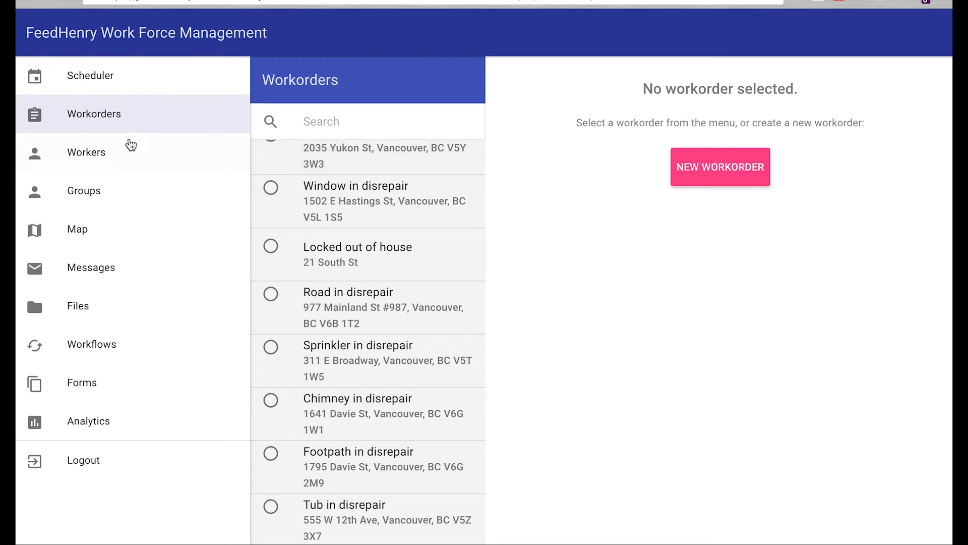
{"action": "mouse_move", "coordinate": [145, 186]}
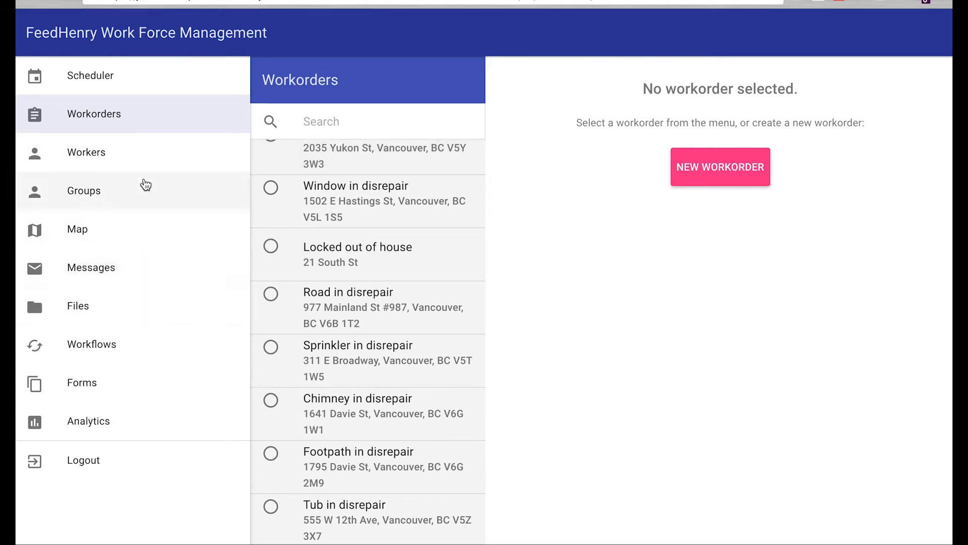
{"action": "mouse_move", "coordinate": [147, 153]}
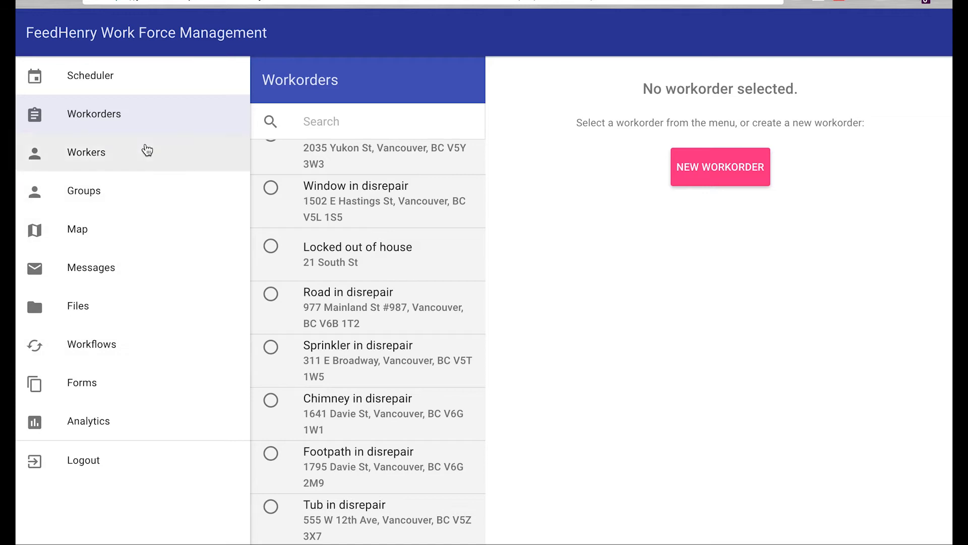
{"action": "mouse_move", "coordinate": [142, 229]}
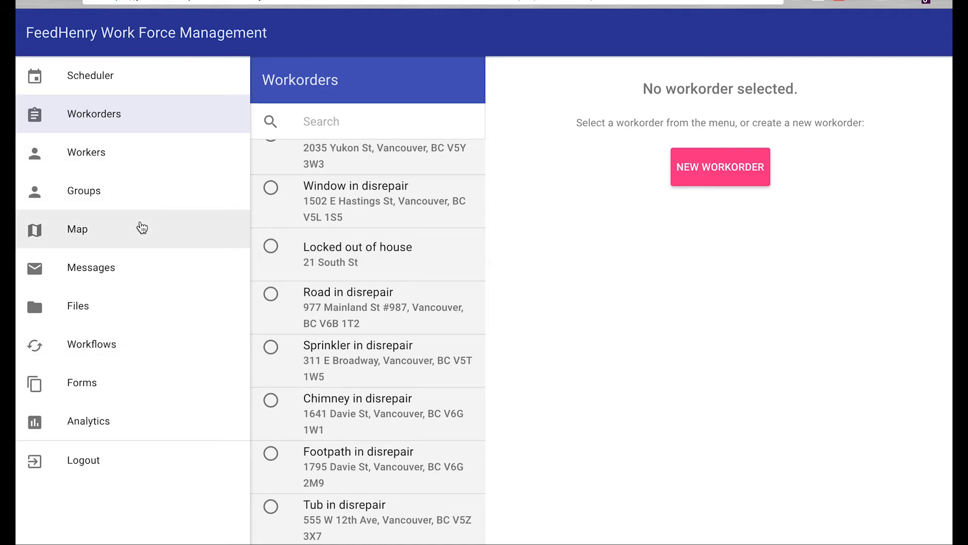
{"action": "scroll", "scroll_direction": "up", "scroll_amount": 3}
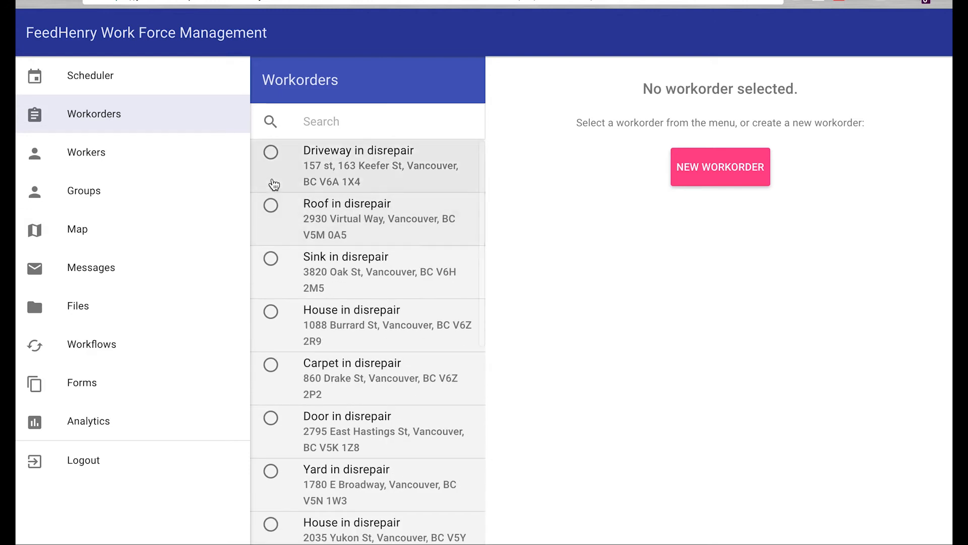
{"action": "mouse_move", "coordinate": [315, 348]}
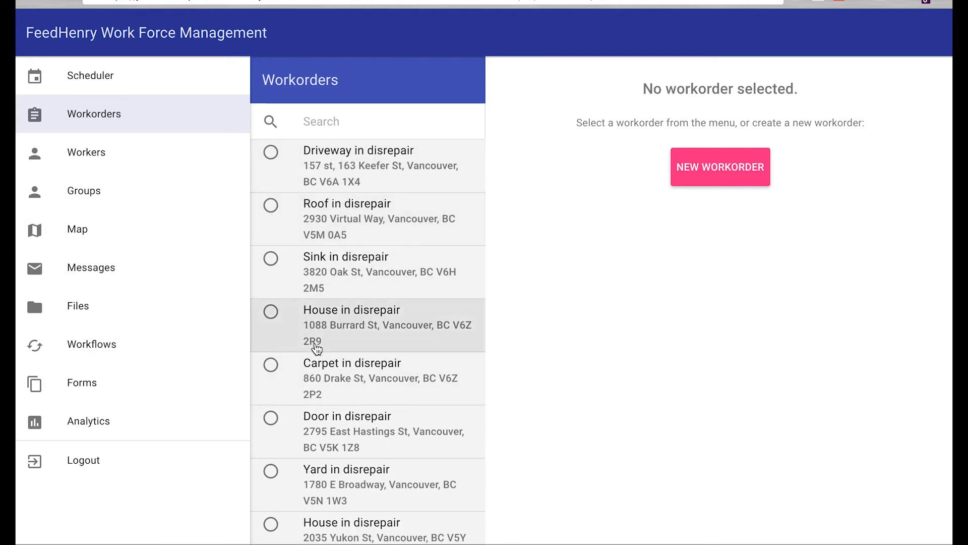
{"action": "mouse_move", "coordinate": [199, 164]}
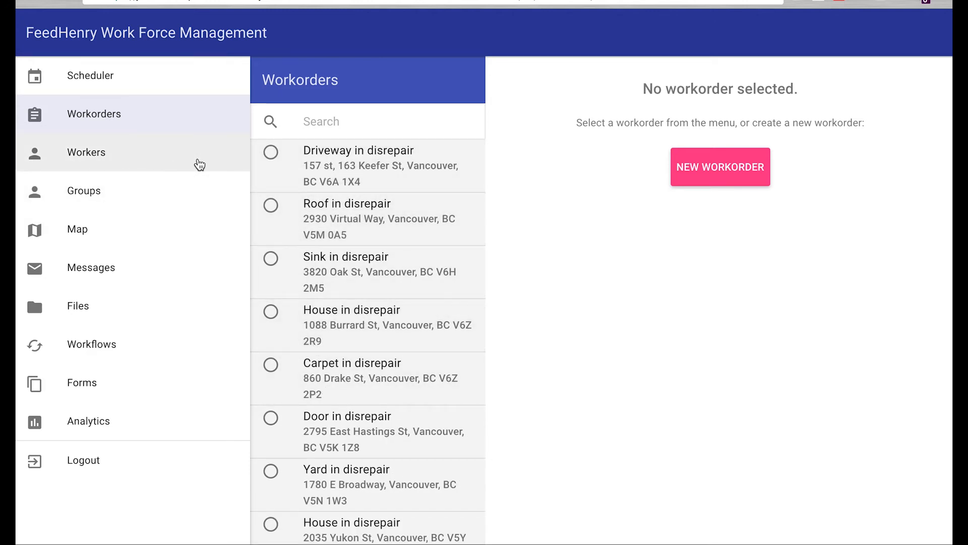
{"action": "mouse_move", "coordinate": [344, 191]}
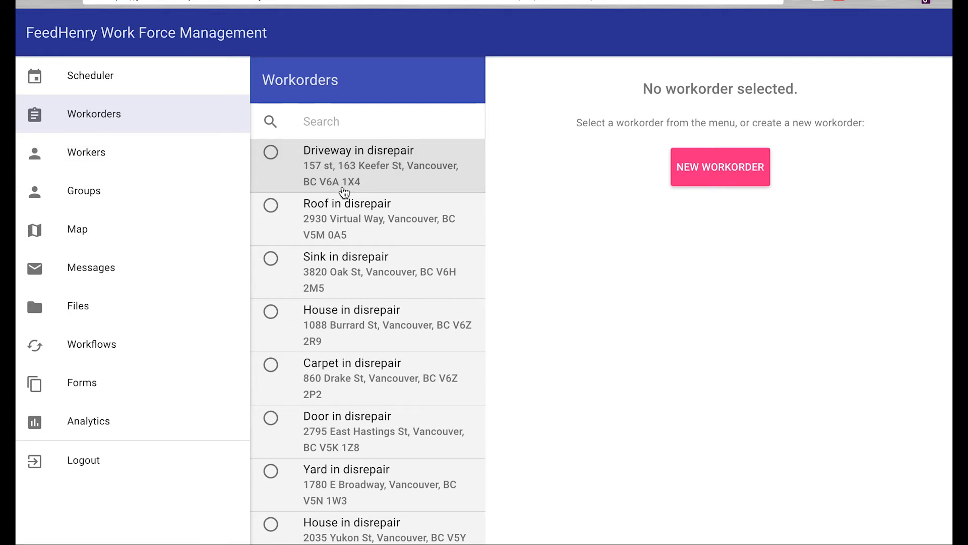
{"action": "left_click", "coordinate": [367, 165]}
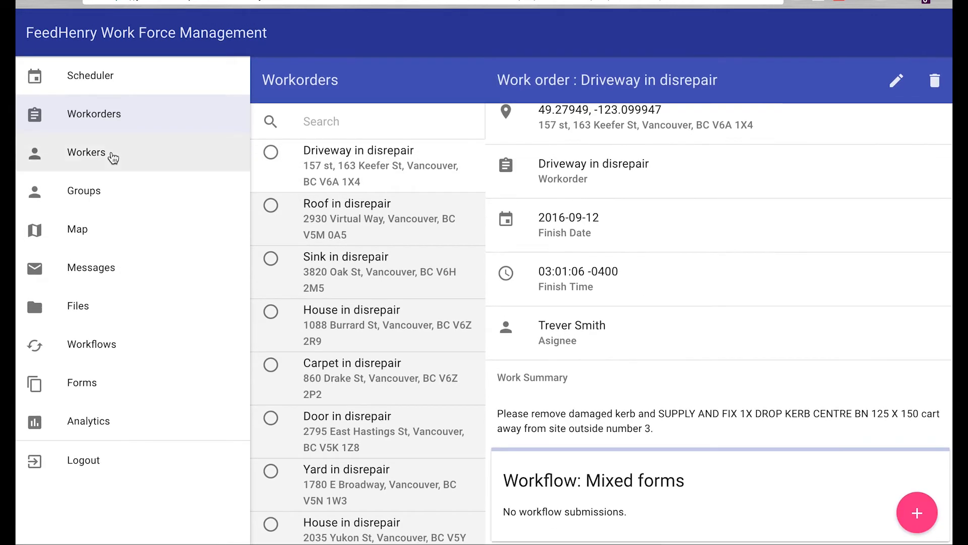
{"action": "left_click", "coordinate": [86, 152]}
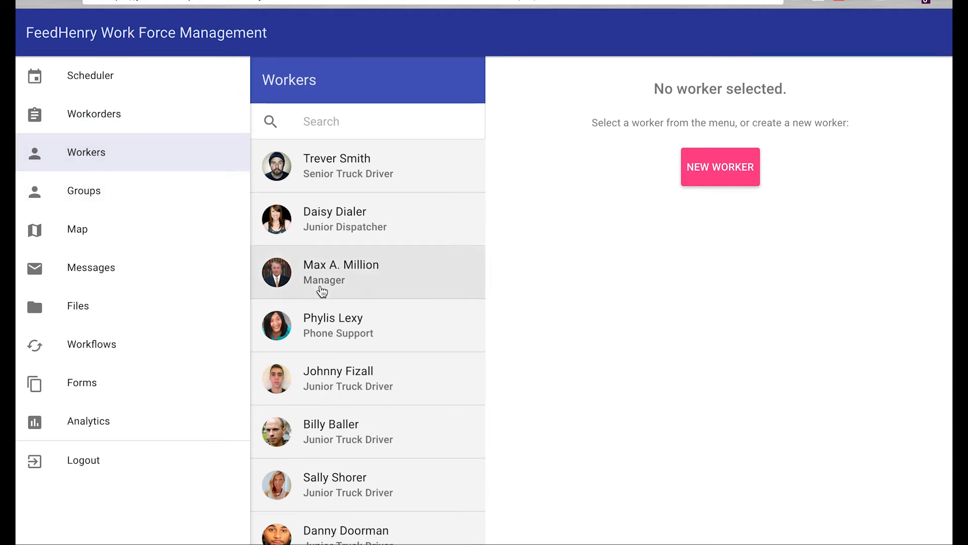
{"action": "scroll", "scroll_direction": "down", "scroll_amount": 3}
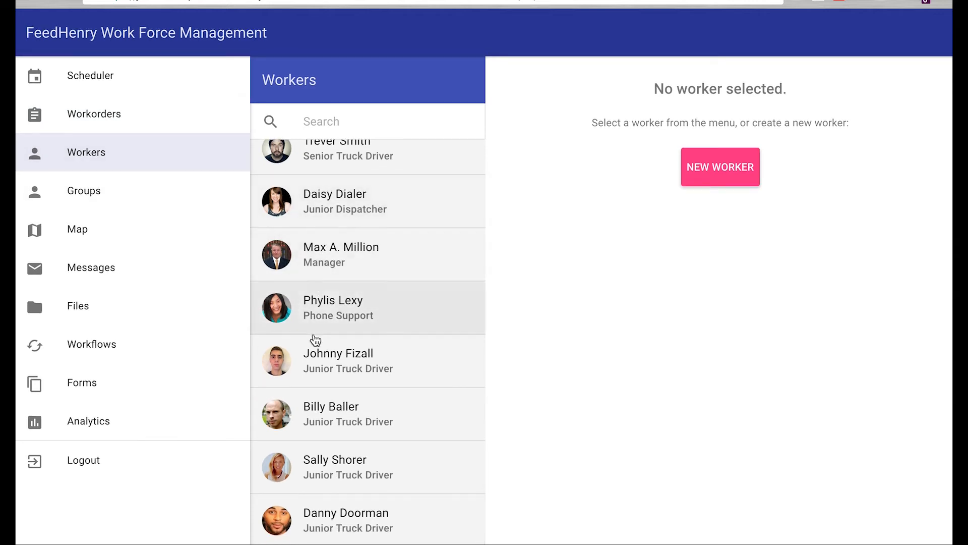
{"action": "left_click", "coordinate": [339, 360]}
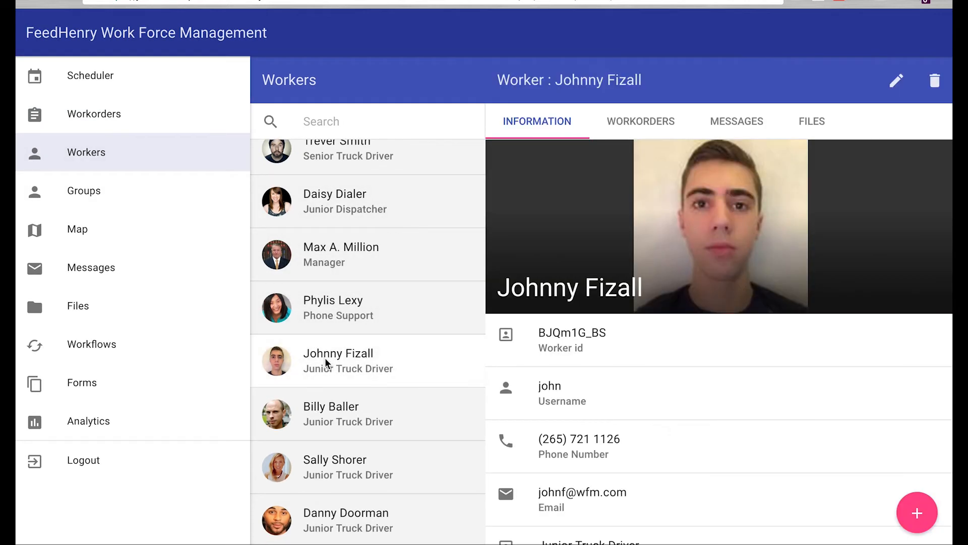
{"action": "scroll", "scroll_direction": "down", "scroll_amount": 3}
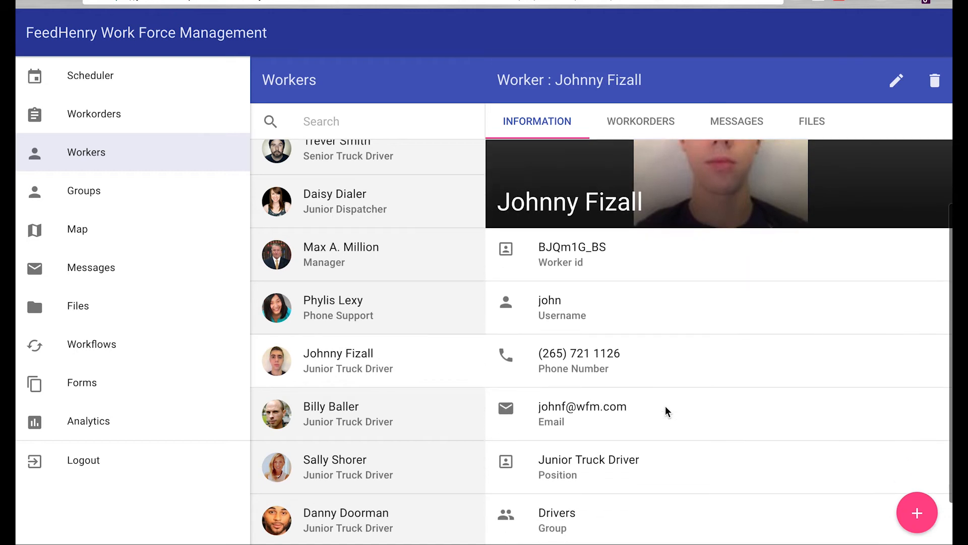
{"action": "scroll", "scroll_direction": "down", "scroll_amount": 3}
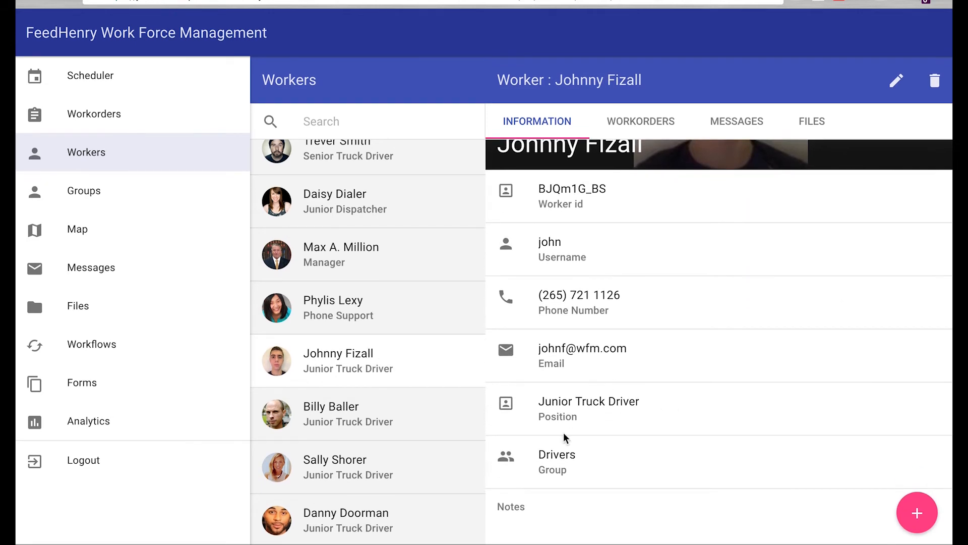
{"action": "mouse_move", "coordinate": [533, 474]}
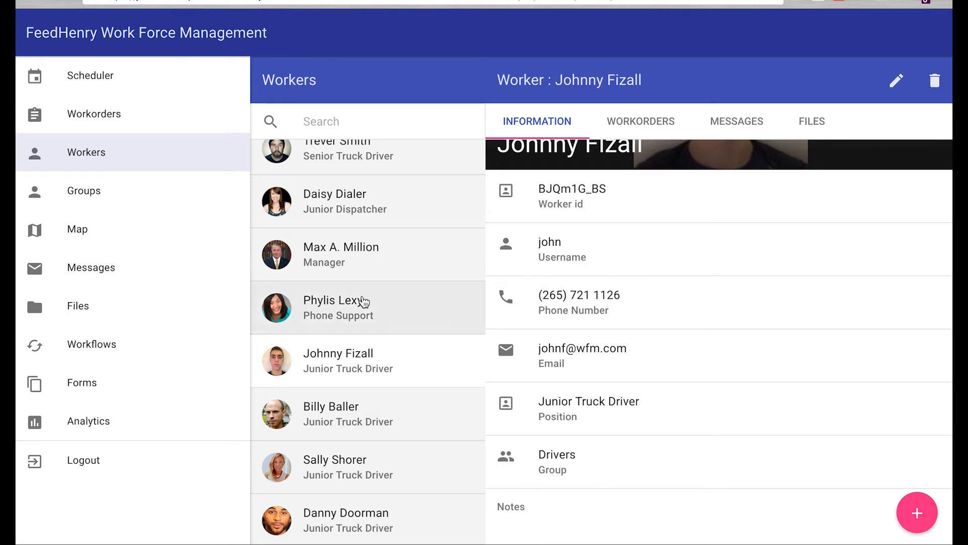
{"action": "mouse_move", "coordinate": [94, 114]}
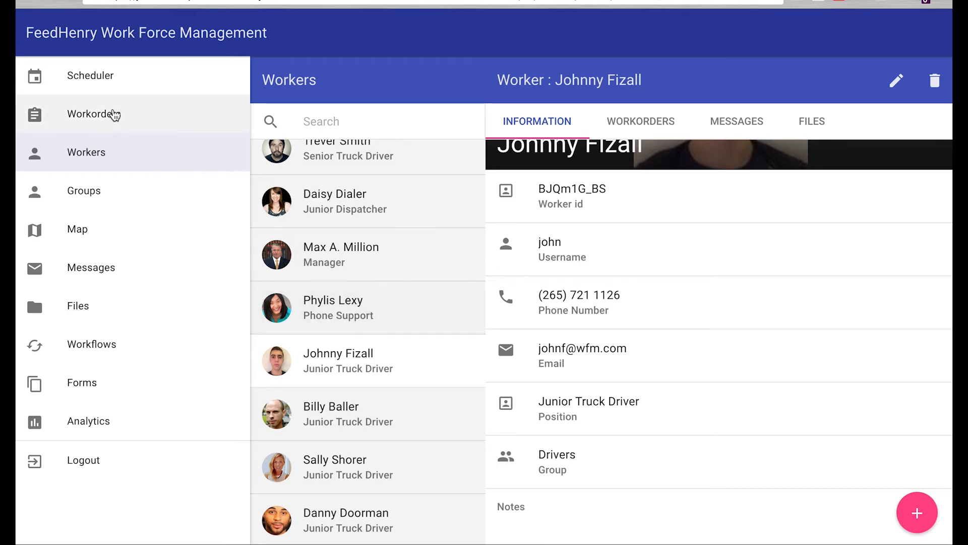
Step: Show the workorder map with address cards open for the East Broadway and Virtual Way pins
{"action": "left_click", "coordinate": [77, 229]}
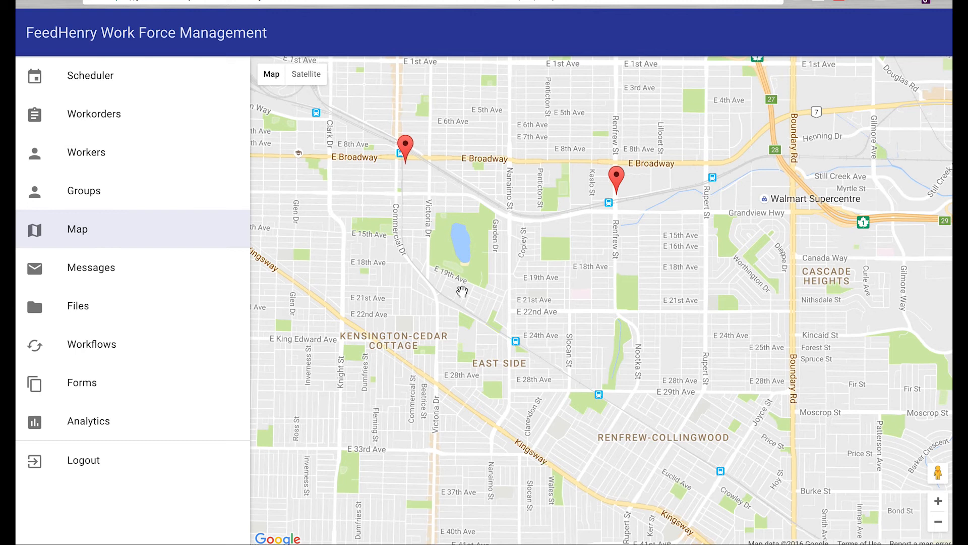
{"action": "left_click", "coordinate": [406, 150]}
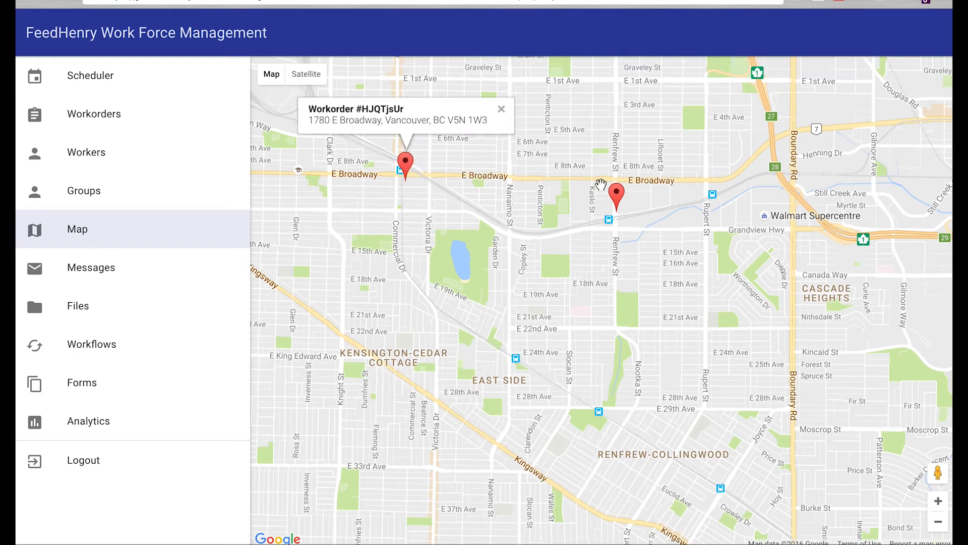
{"action": "left_click", "coordinate": [616, 197]}
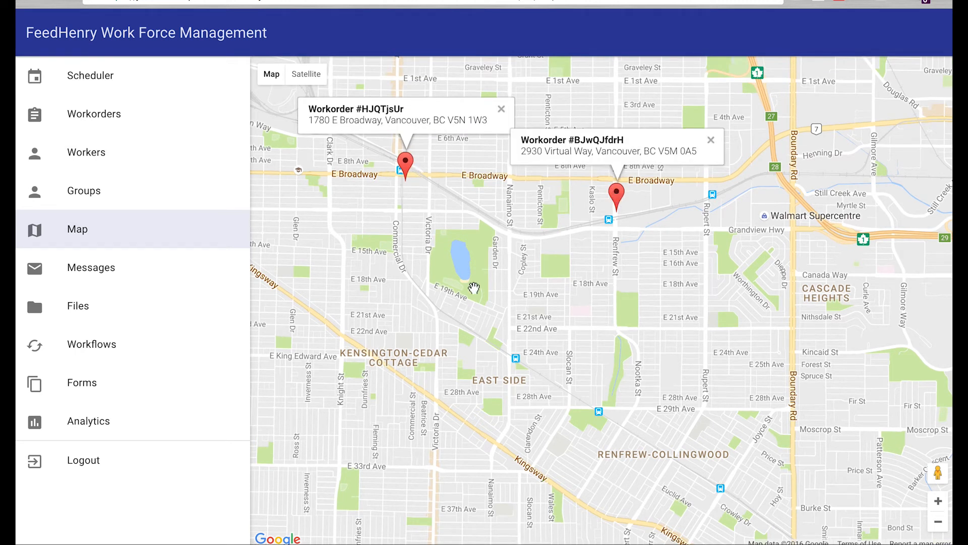
{"action": "mouse_move", "coordinate": [91, 267]}
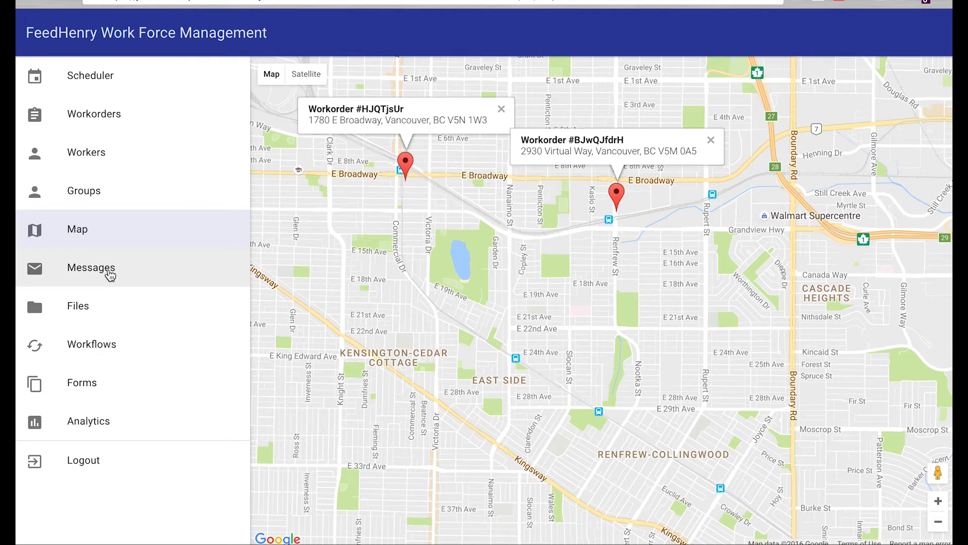
{"action": "left_click", "coordinate": [90, 267]}
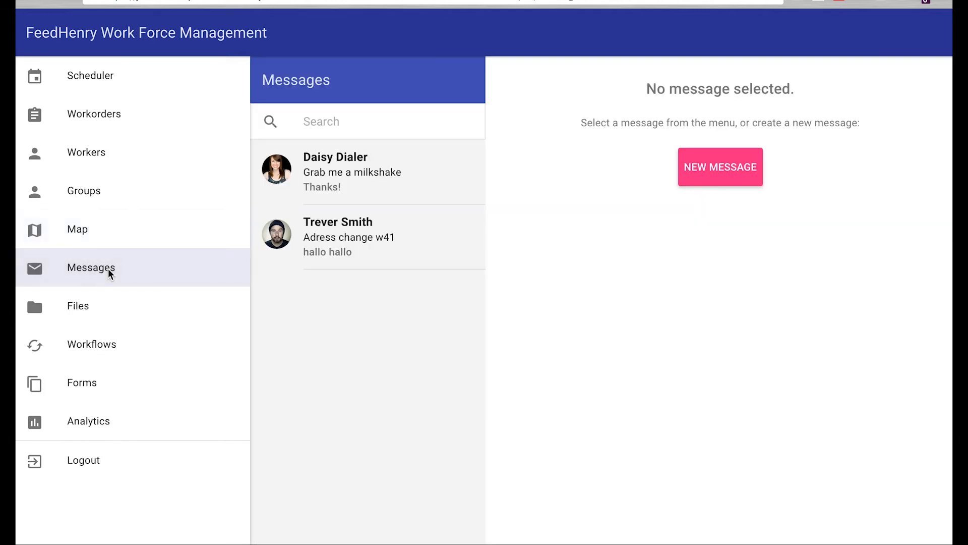
{"action": "mouse_move", "coordinate": [171, 255]}
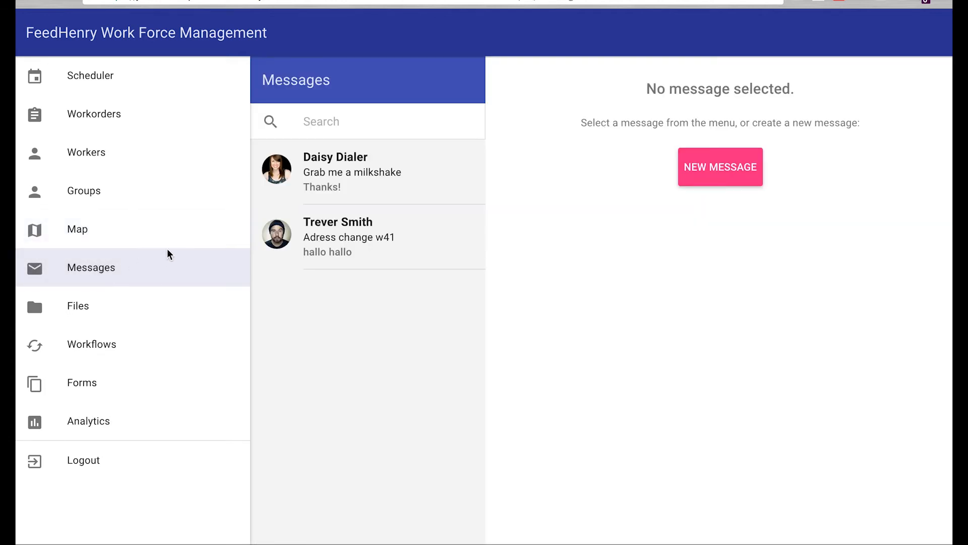
{"action": "mouse_move", "coordinate": [331, 293]}
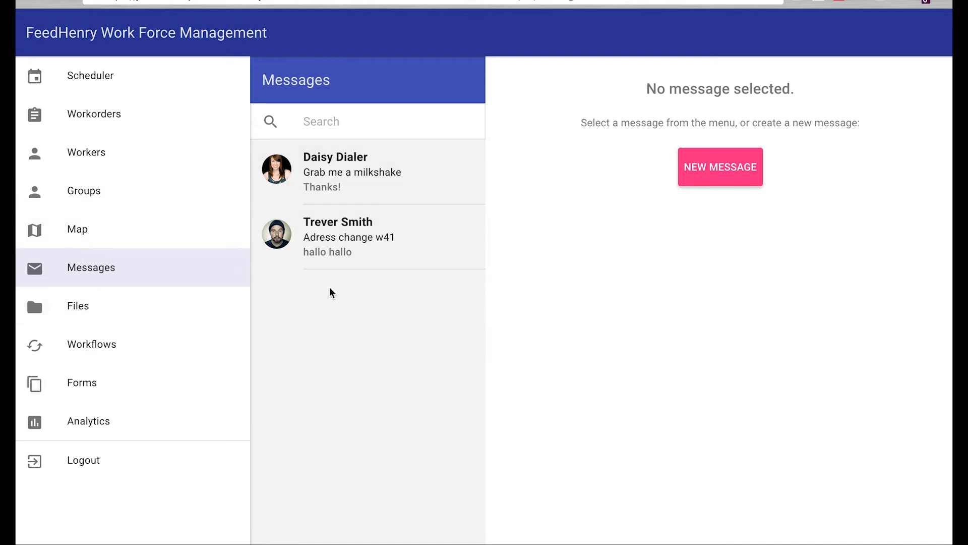
{"action": "mouse_move", "coordinate": [332, 263]}
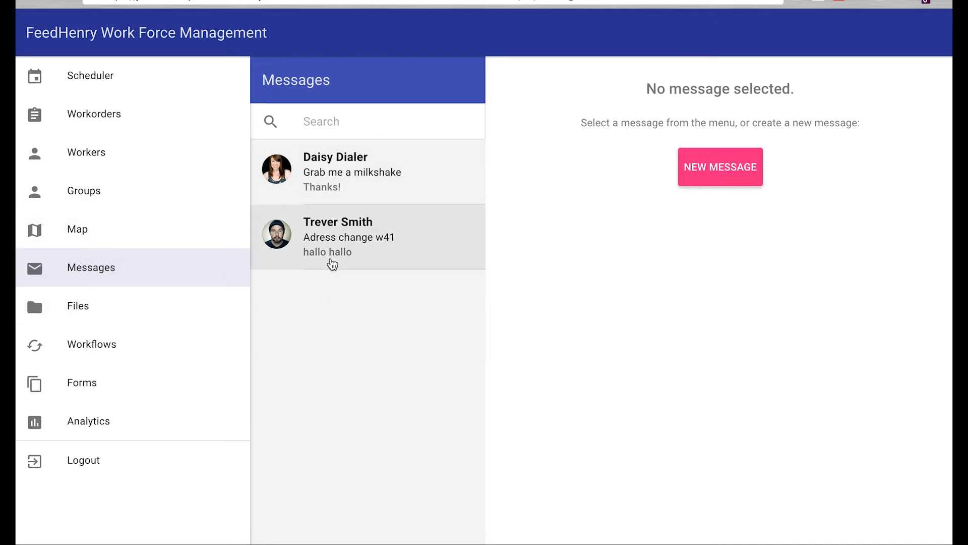
{"action": "mouse_move", "coordinate": [280, 301]}
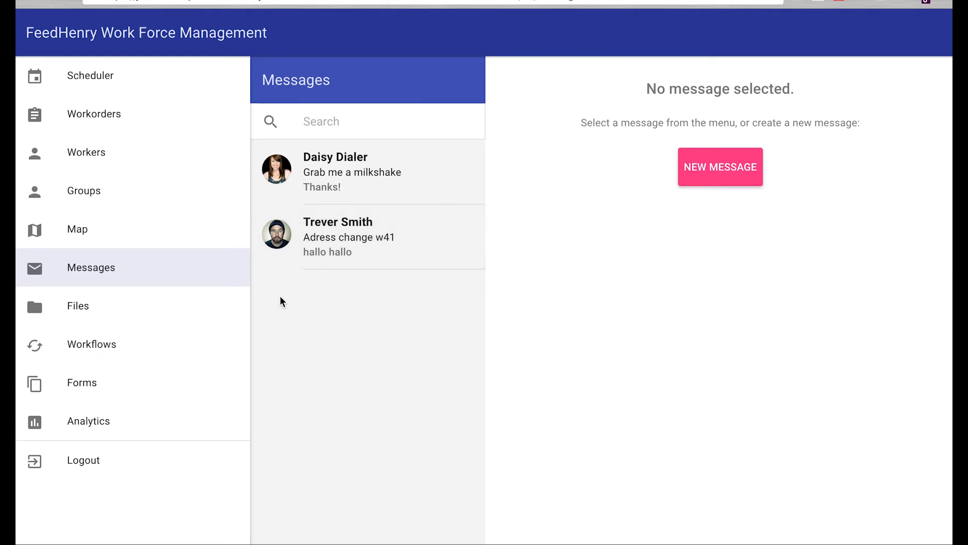
{"action": "mouse_move", "coordinate": [119, 383]}
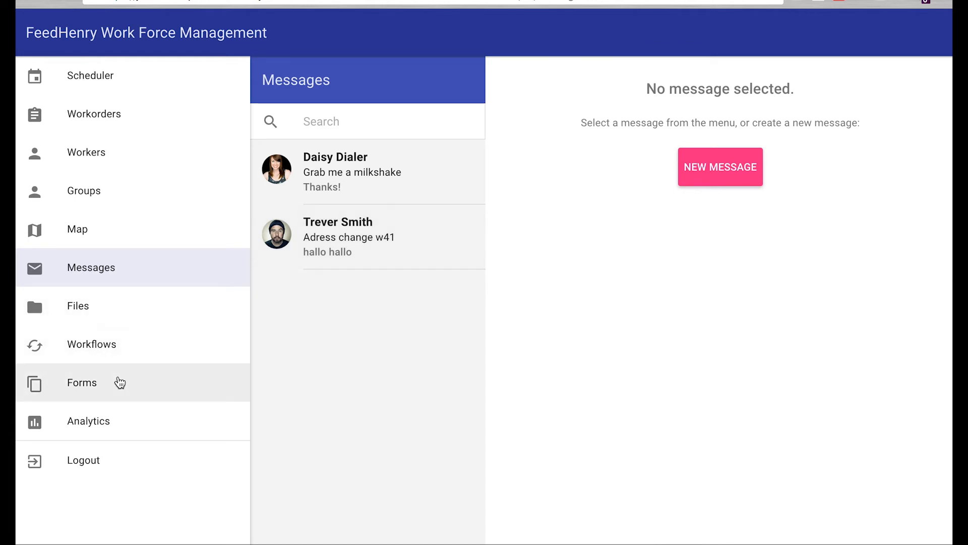
Step: List the workflows and view the steps of the App forms workflow
{"action": "left_click", "coordinate": [92, 344]}
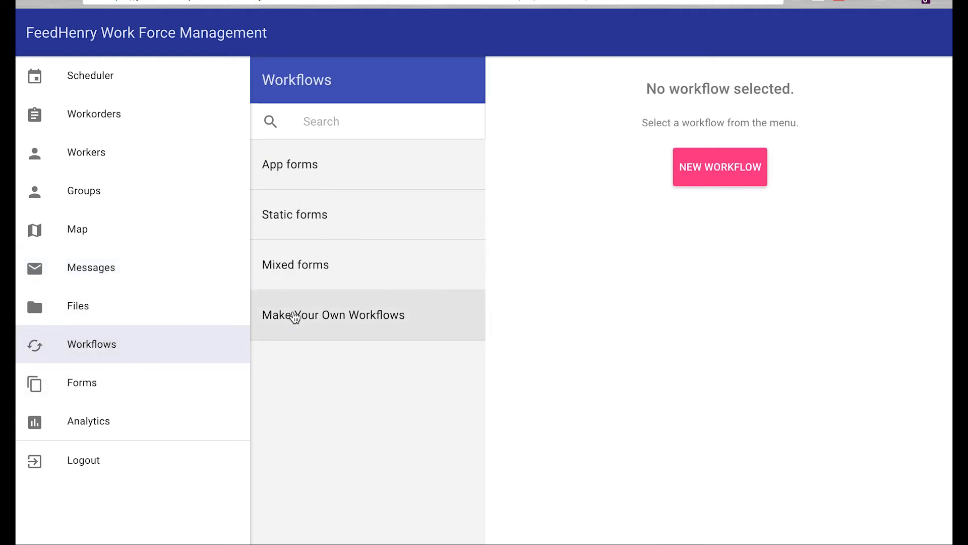
{"action": "mouse_move", "coordinate": [327, 238]}
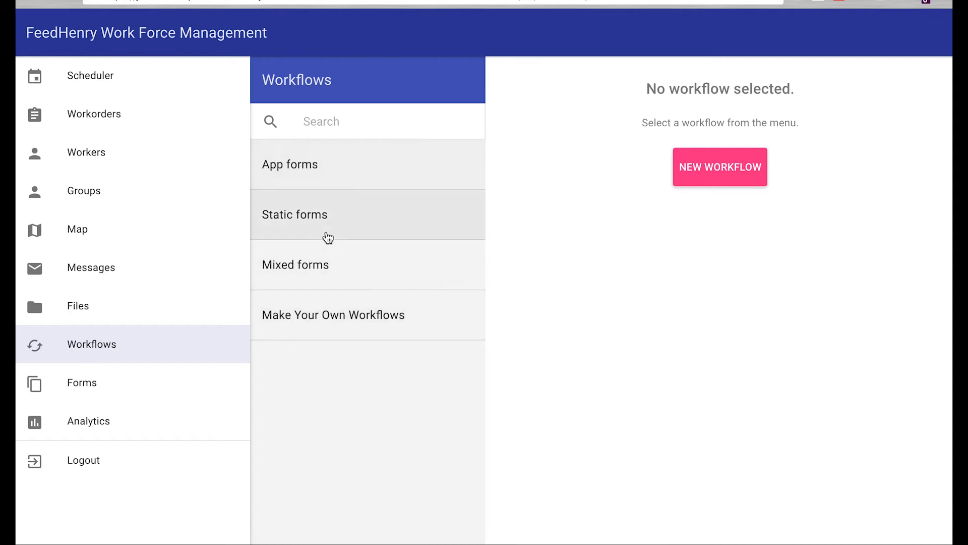
{"action": "mouse_move", "coordinate": [346, 241]}
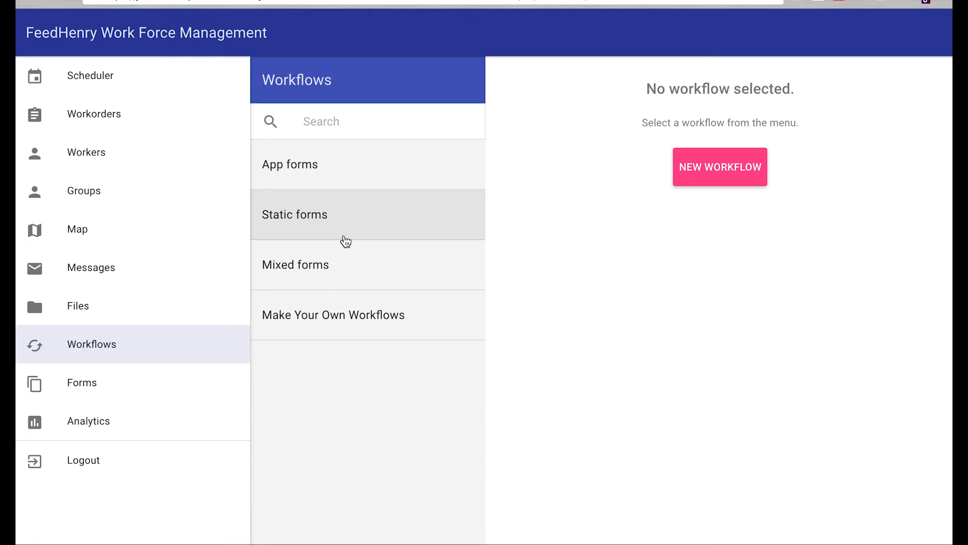
{"action": "mouse_move", "coordinate": [299, 284]}
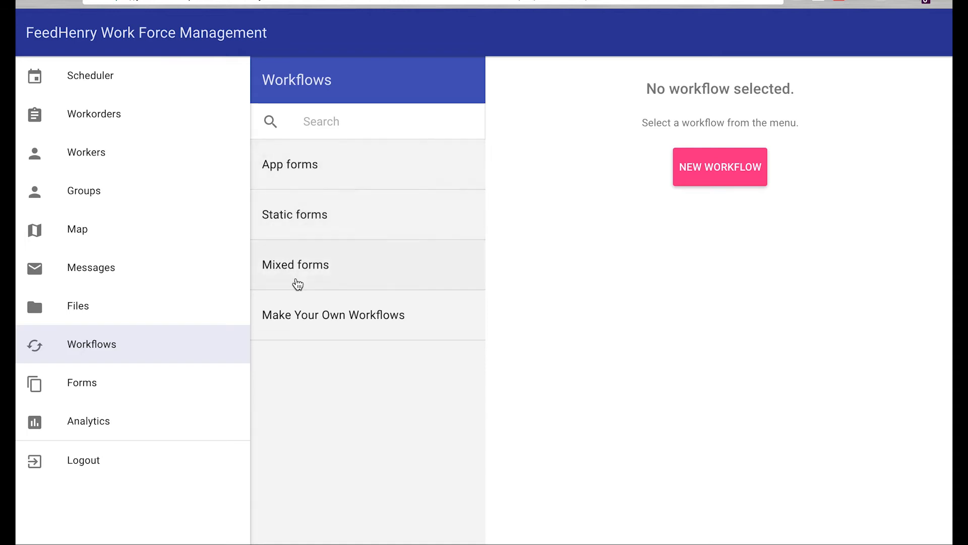
{"action": "mouse_move", "coordinate": [321, 233]}
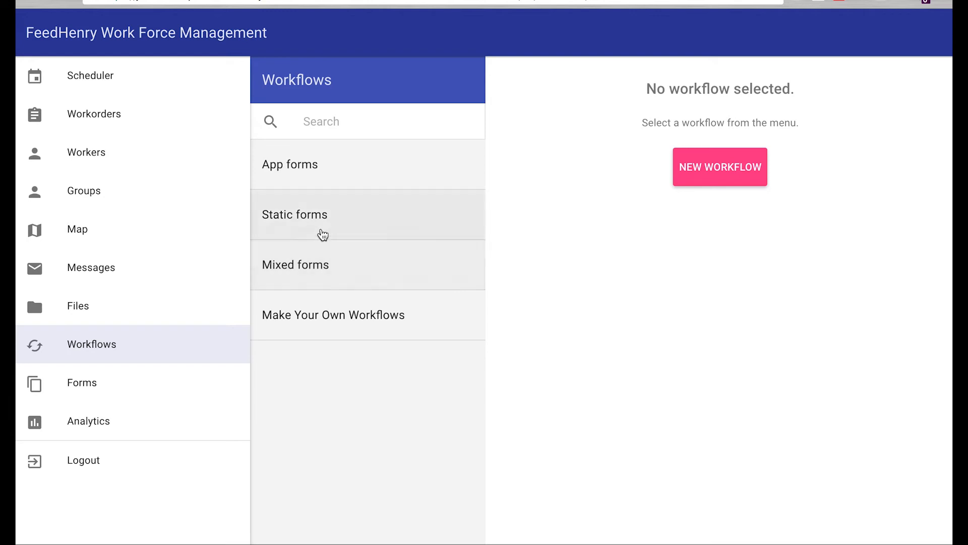
{"action": "left_click", "coordinate": [289, 164]}
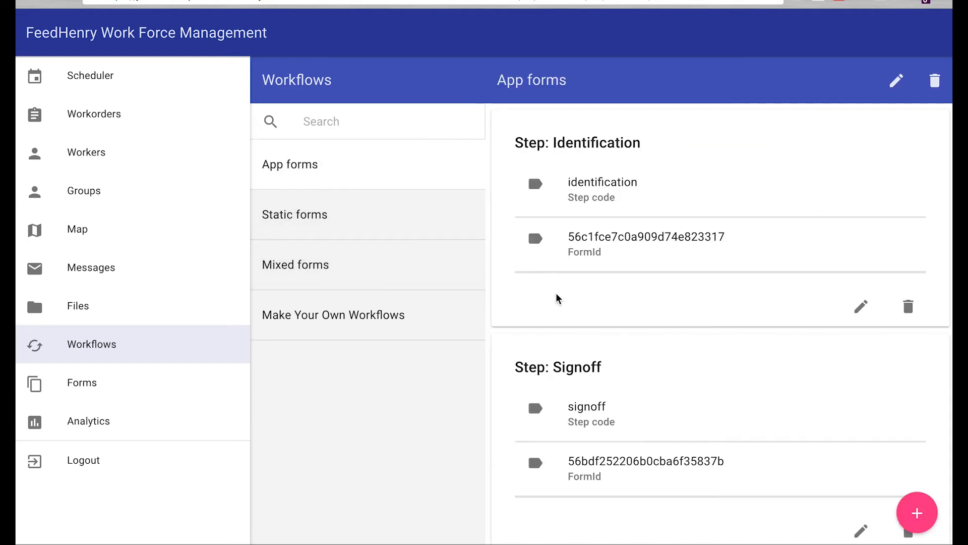
{"action": "scroll", "scroll_direction": "up", "scroll_amount": 3}
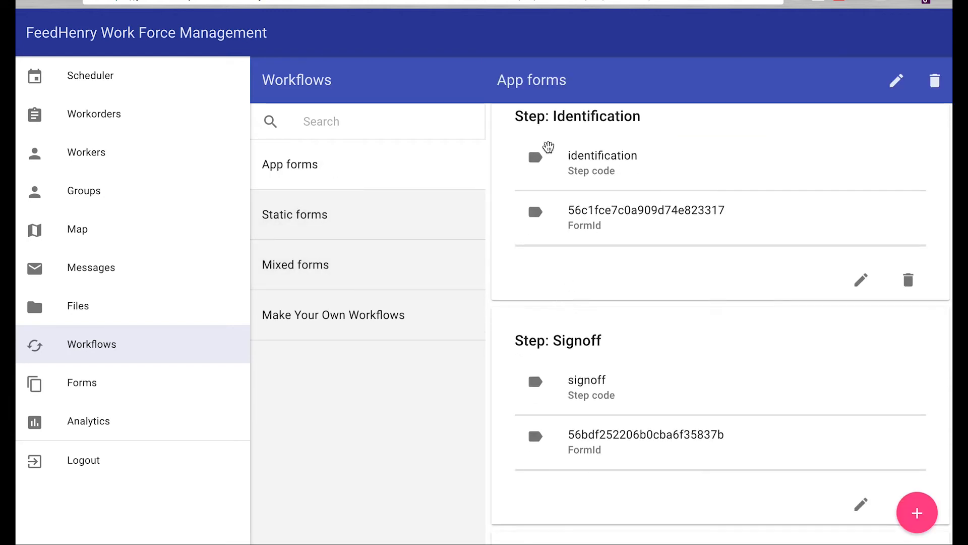
{"action": "mouse_move", "coordinate": [625, 320]}
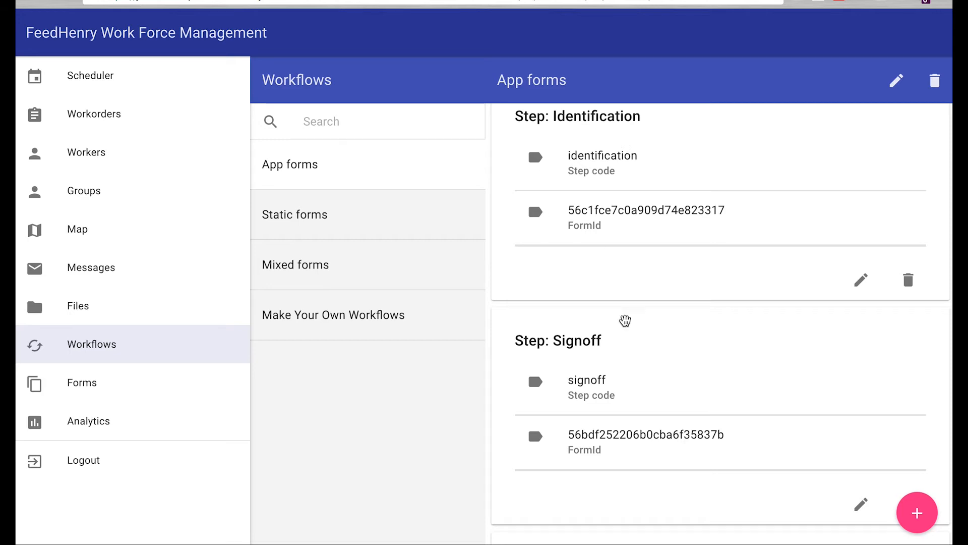
{"action": "mouse_move", "coordinate": [598, 347]}
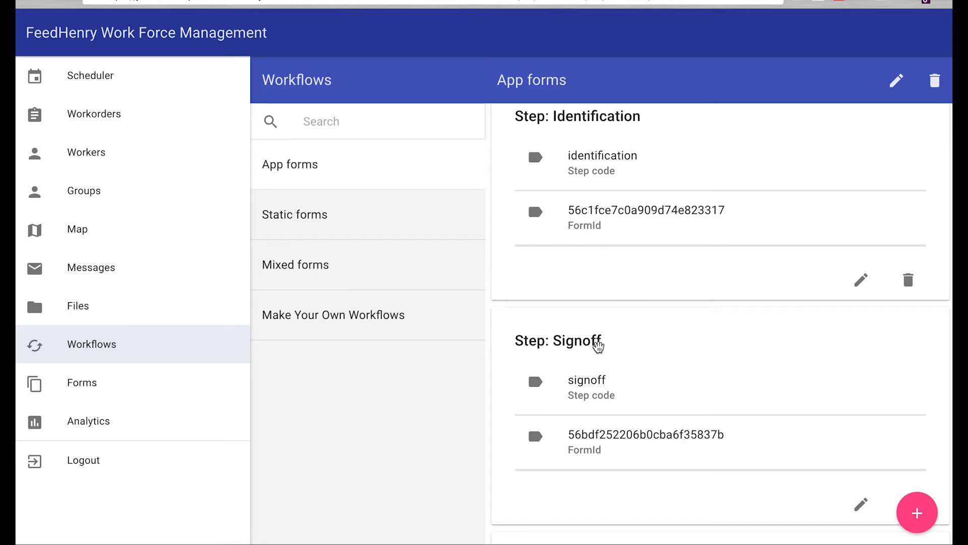
Step: View the Static forms workflow with its Risk Assessment and Vehicle Inspection steps
{"action": "left_click", "coordinate": [295, 214]}
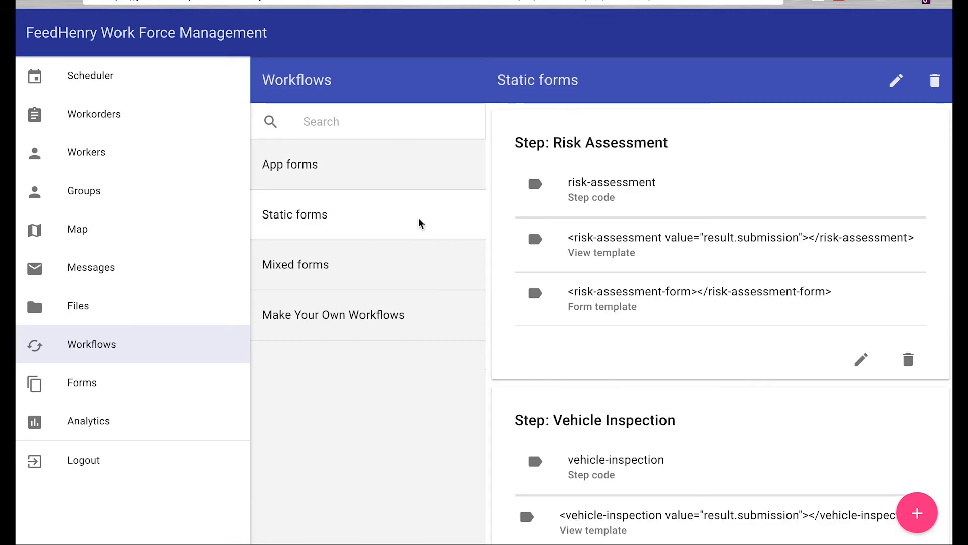
{"action": "scroll", "scroll_direction": "down", "scroll_amount": 3}
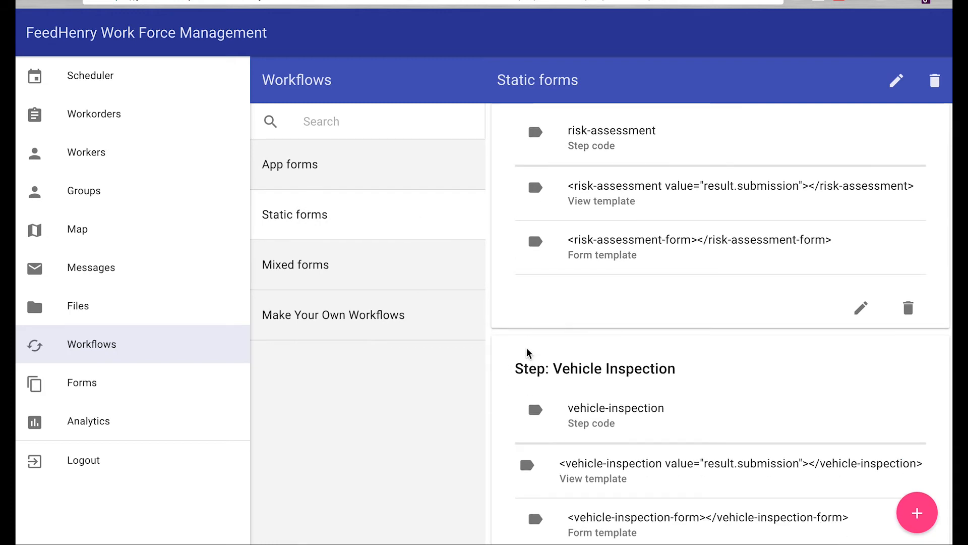
{"action": "scroll", "scroll_direction": "down", "scroll_amount": 3}
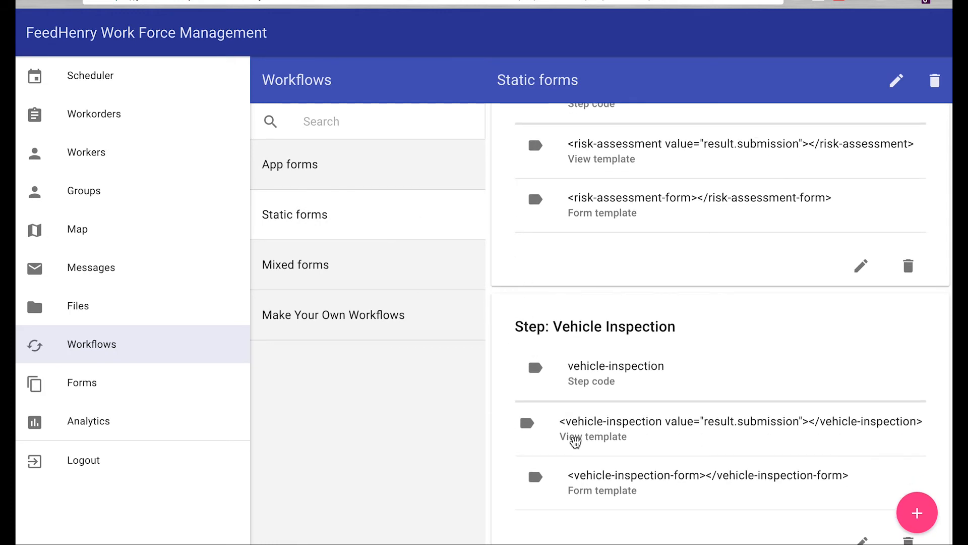
{"action": "scroll", "scroll_direction": "down", "scroll_amount": 3}
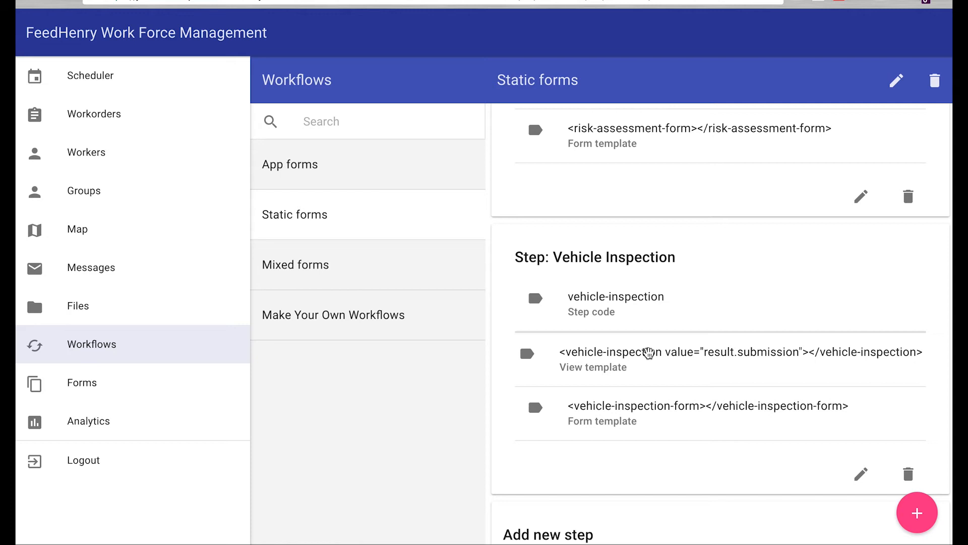
{"action": "mouse_move", "coordinate": [378, 315]}
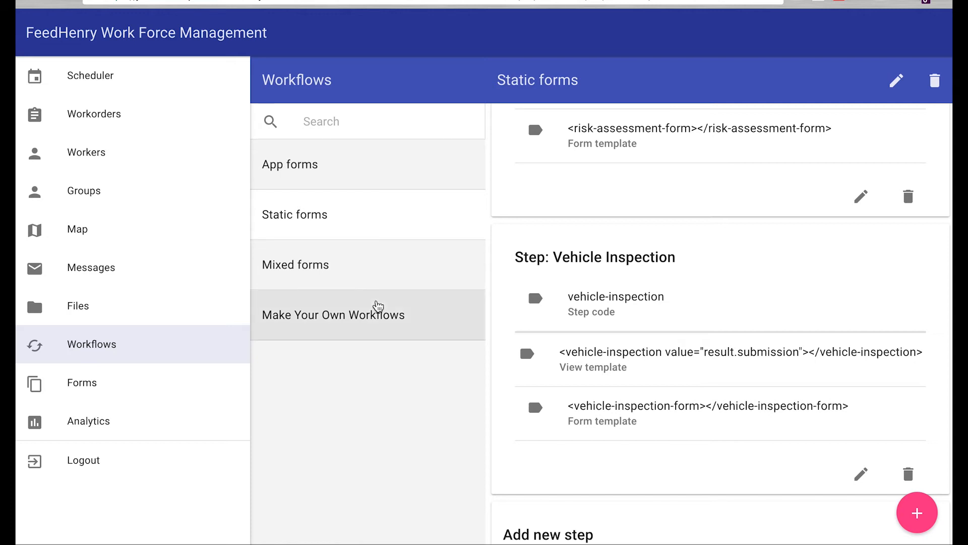
{"action": "mouse_move", "coordinate": [417, 264]}
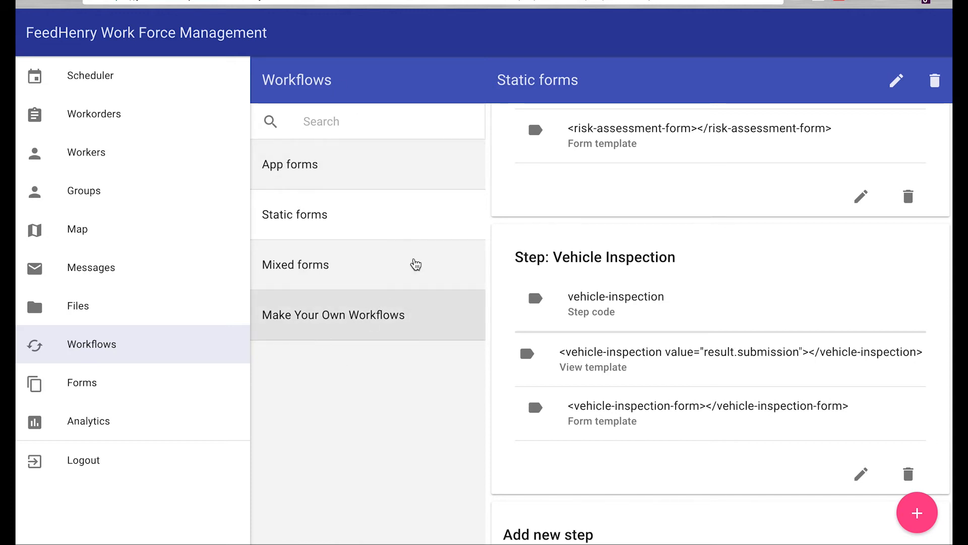
{"action": "mouse_move", "coordinate": [182, 426]}
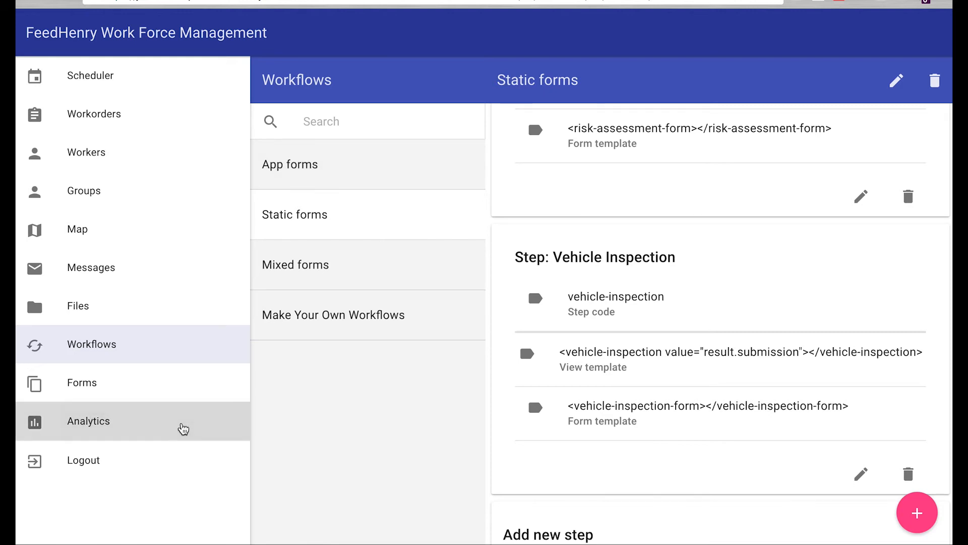
Step: Show the Analytics charts of estimated vs real completion times and workorders by assignee
{"action": "left_click", "coordinate": [89, 420]}
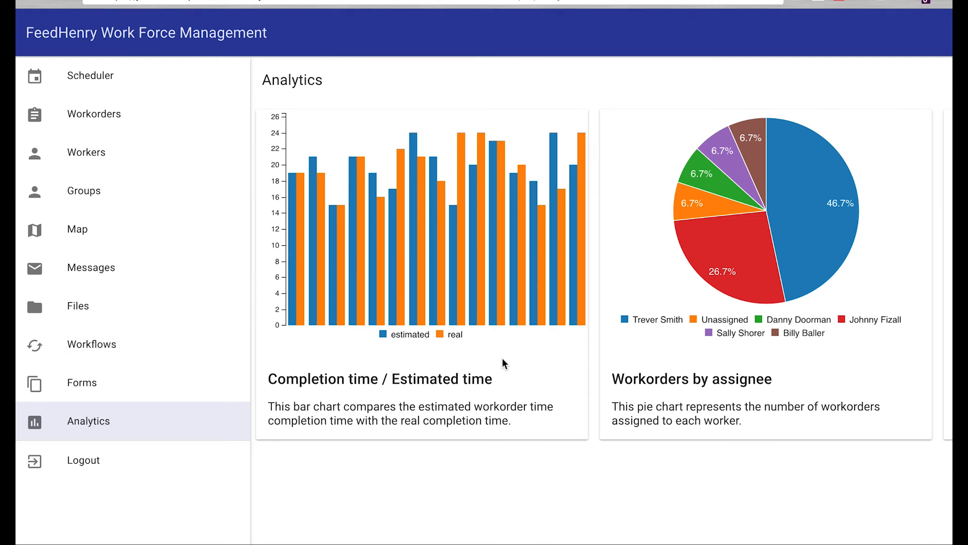
{"action": "mouse_move", "coordinate": [637, 375]}
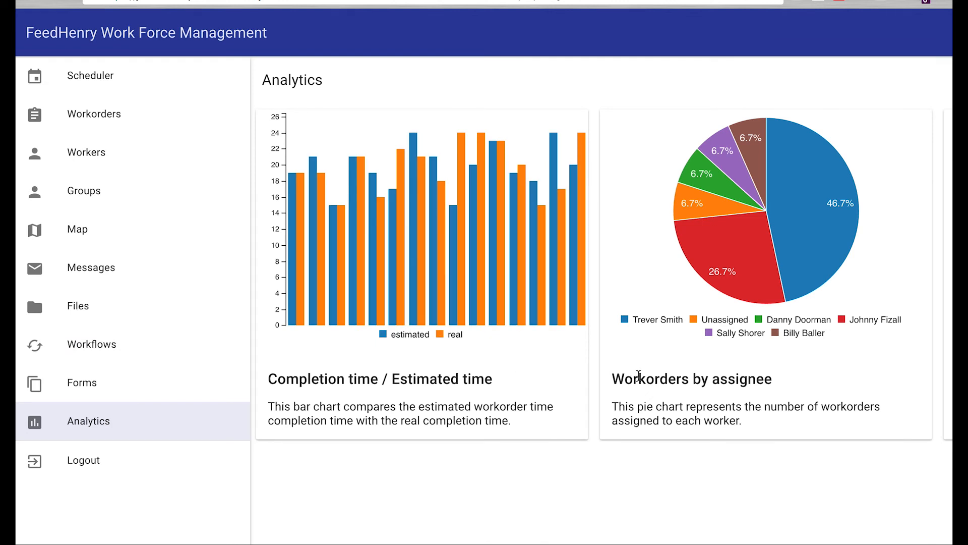
{"action": "scroll", "scroll_direction": "right", "scroll_amount": 3}
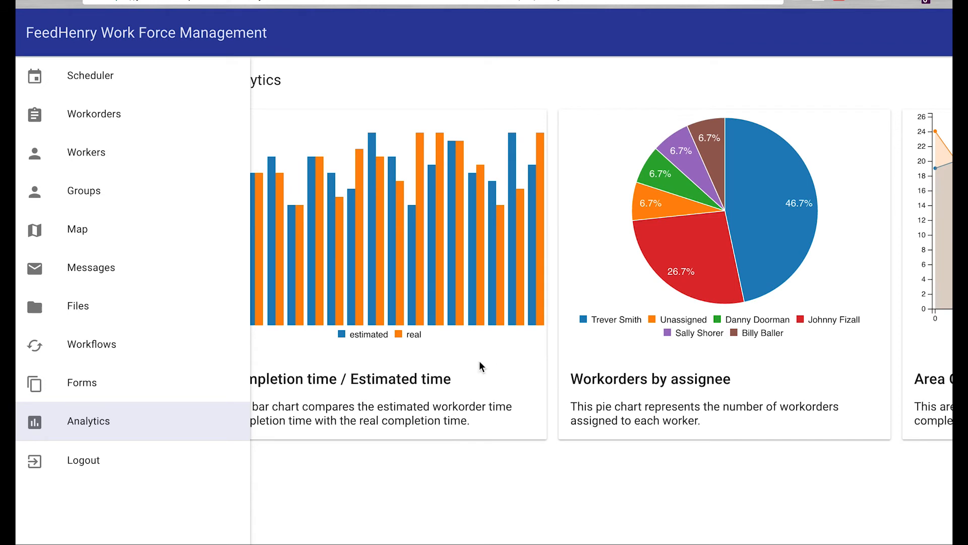
{"action": "mouse_move", "coordinate": [453, 324]}
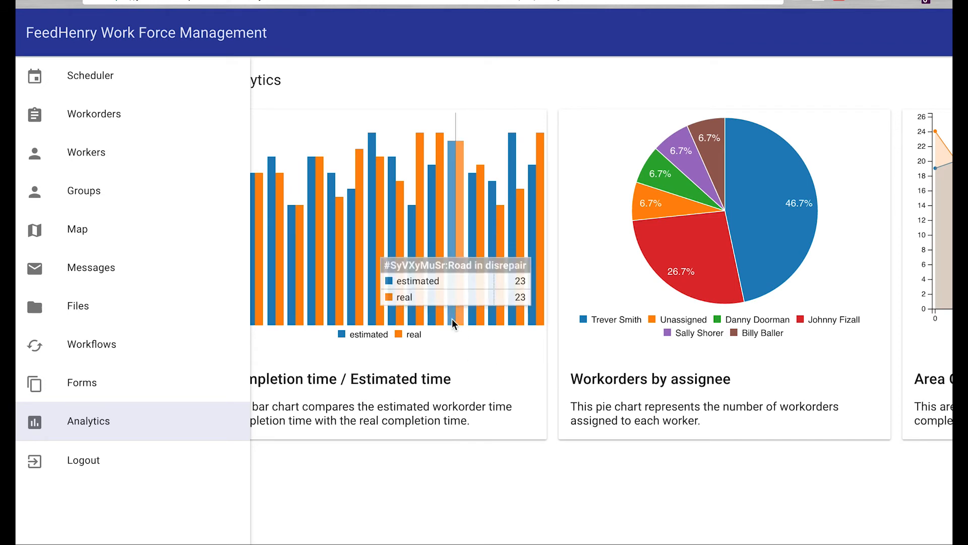
{"action": "mouse_move", "coordinate": [458, 216]}
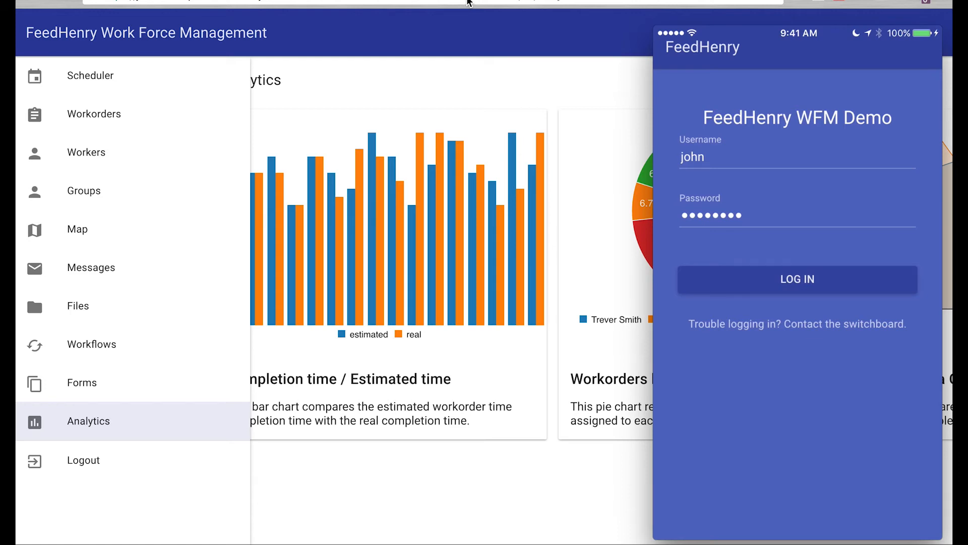
Step: Log in to the mobile app as john, view 'House in disrepair', then return to the map
{"action": "left_click", "coordinate": [797, 278]}
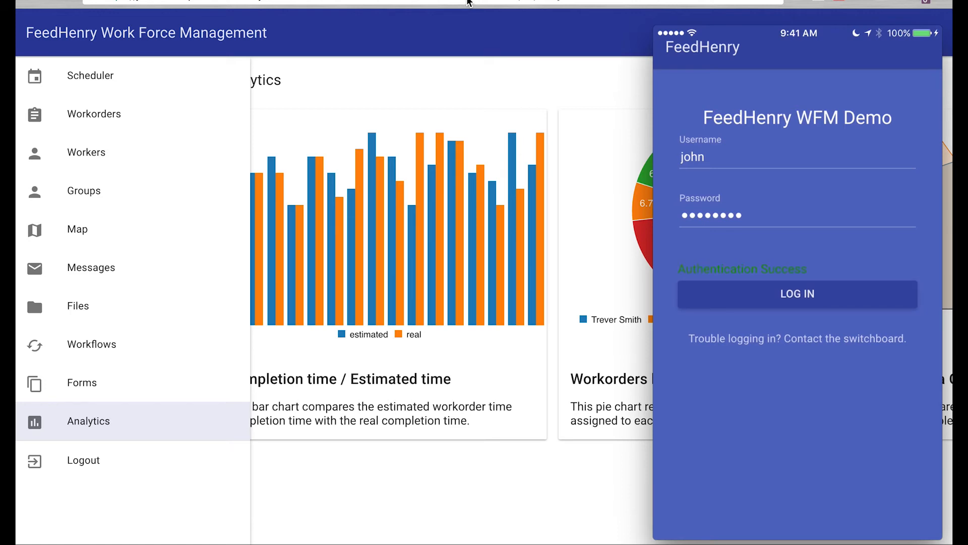
{"action": "left_click", "coordinate": [797, 294]}
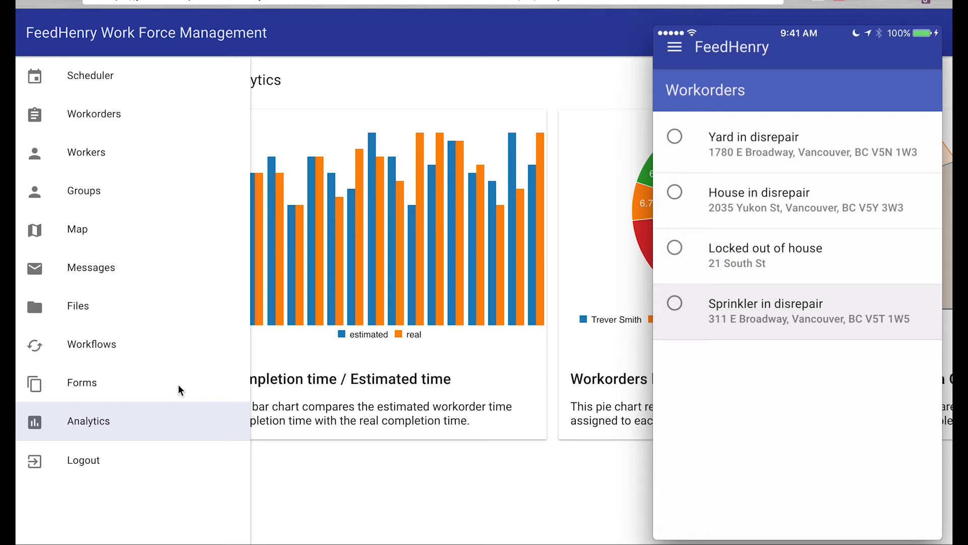
{"action": "left_click", "coordinate": [758, 200]}
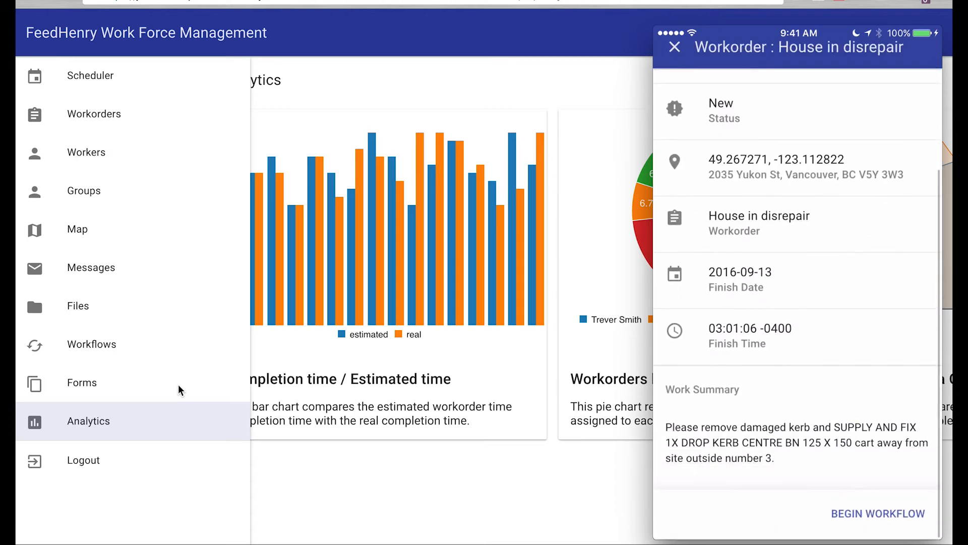
{"action": "scroll", "scroll_direction": "up", "scroll_amount": 3}
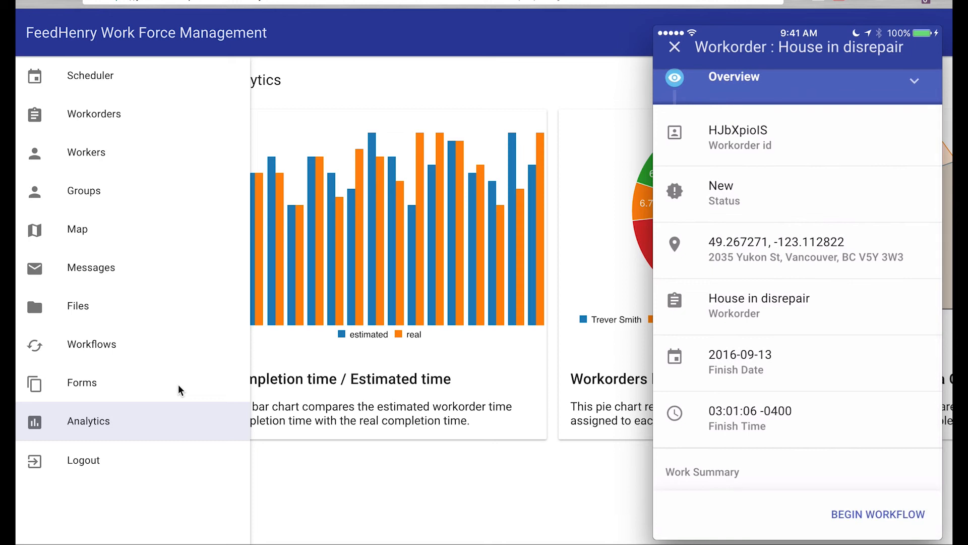
{"action": "left_click", "coordinate": [675, 47]}
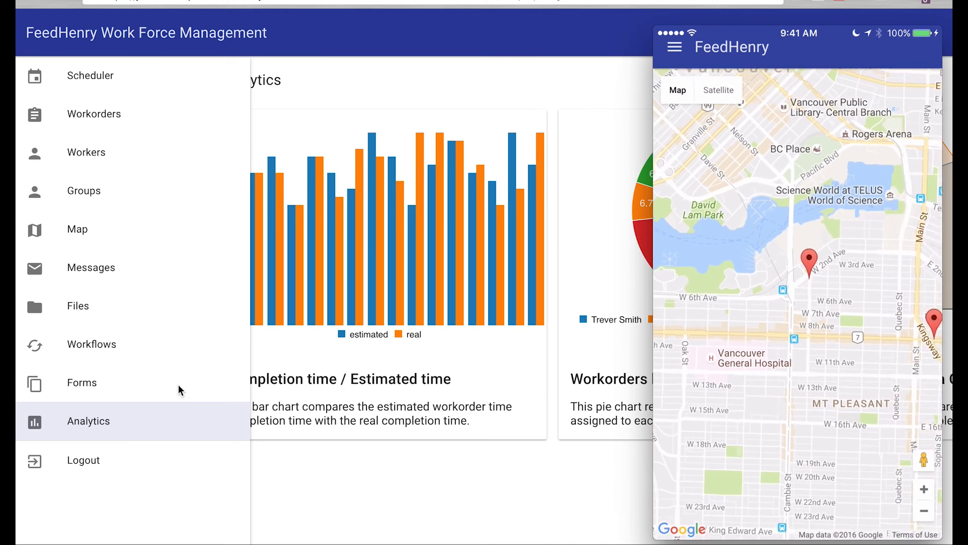
Step: Open the 'Locked out of house' workorder from the mobile list and begin its workflow
{"action": "left_click", "coordinate": [675, 46]}
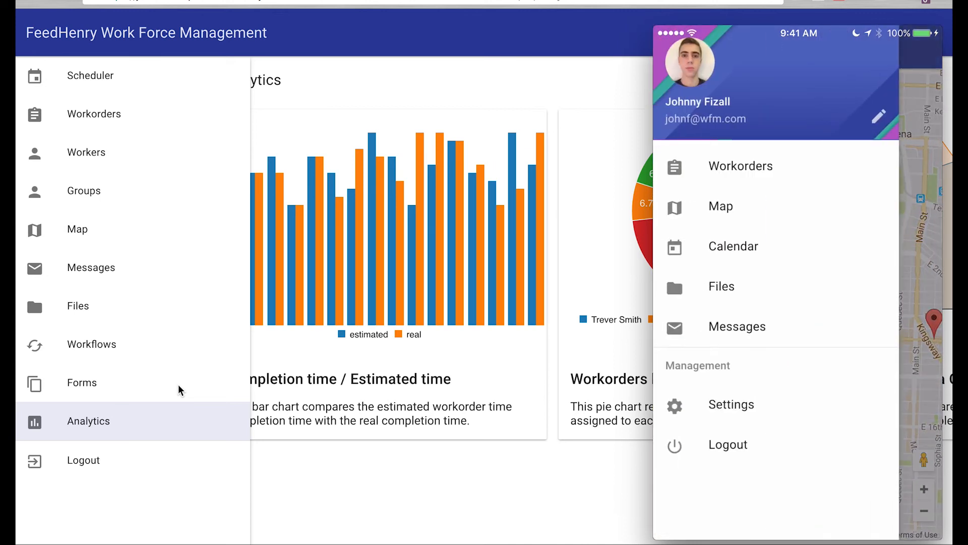
{"action": "left_click", "coordinate": [740, 166]}
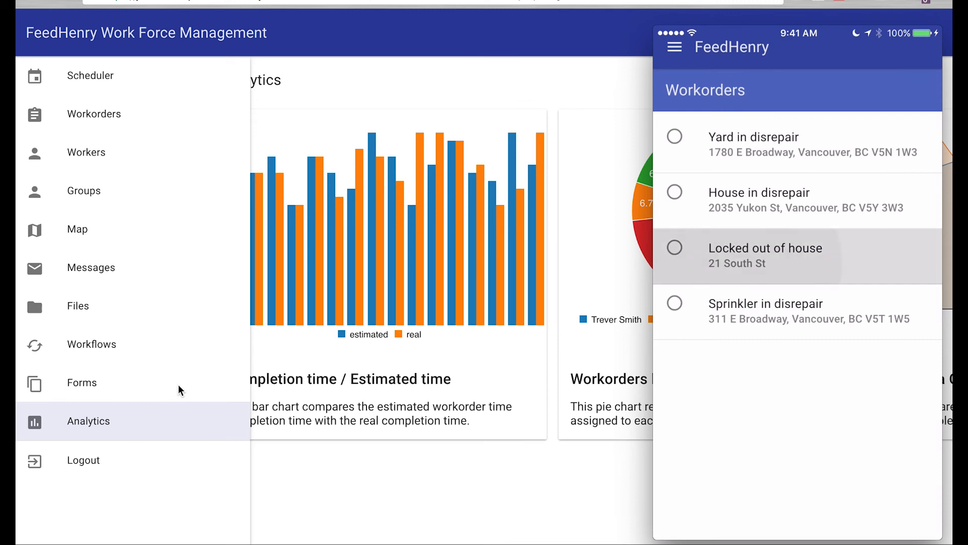
{"action": "left_click", "coordinate": [766, 255]}
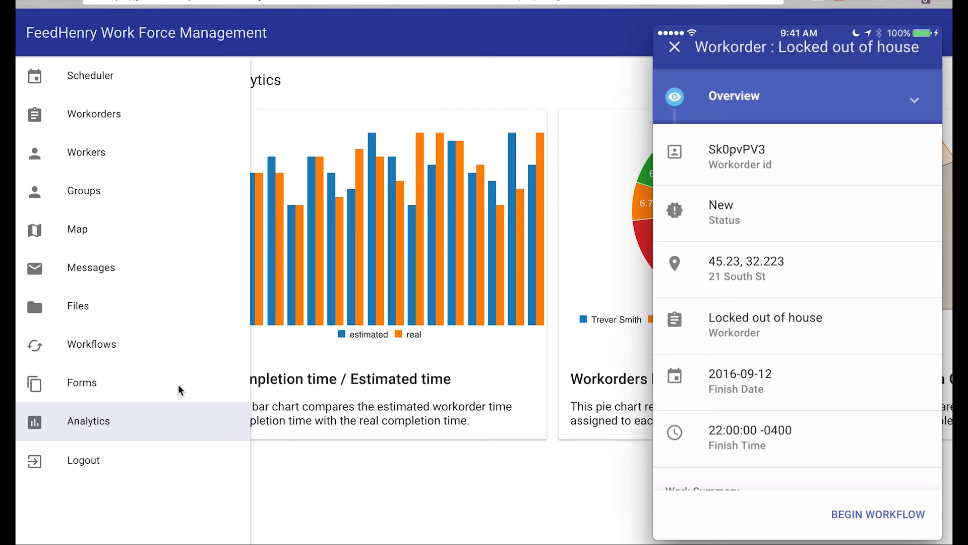
{"action": "scroll", "scroll_direction": "down", "scroll_amount": 3}
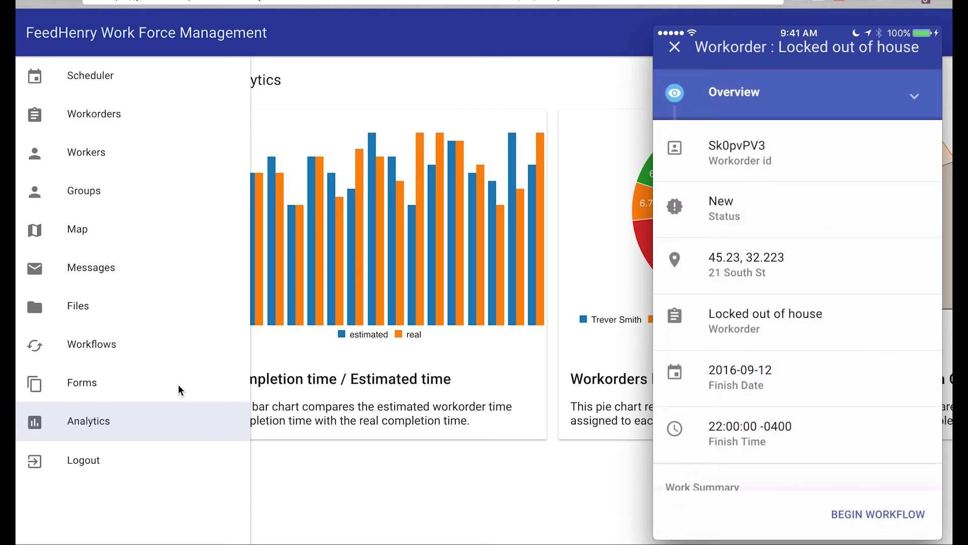
{"action": "left_click", "coordinate": [878, 514]}
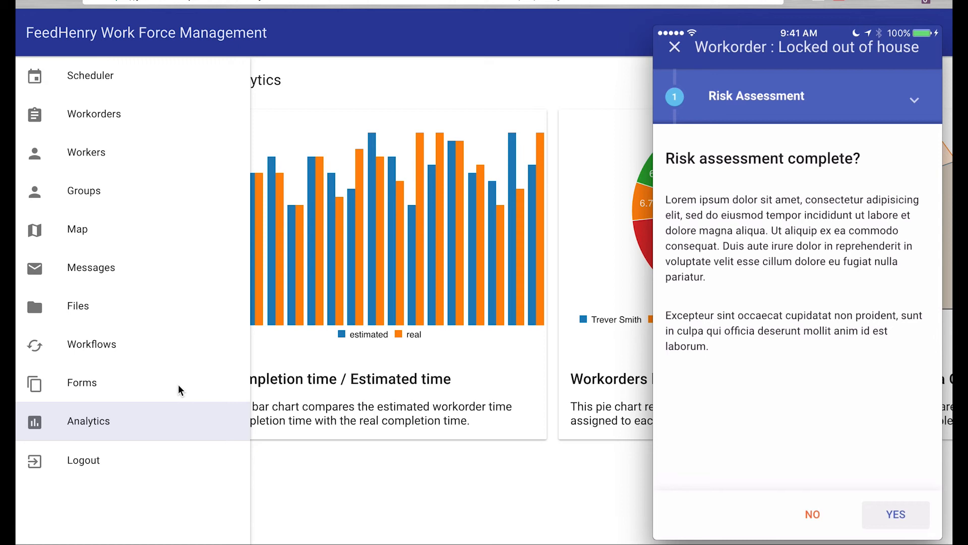
Step: Sign the risk assessment, mark Tires and Lights as Pass, and submit the workflow
{"action": "left_click", "coordinate": [894, 515]}
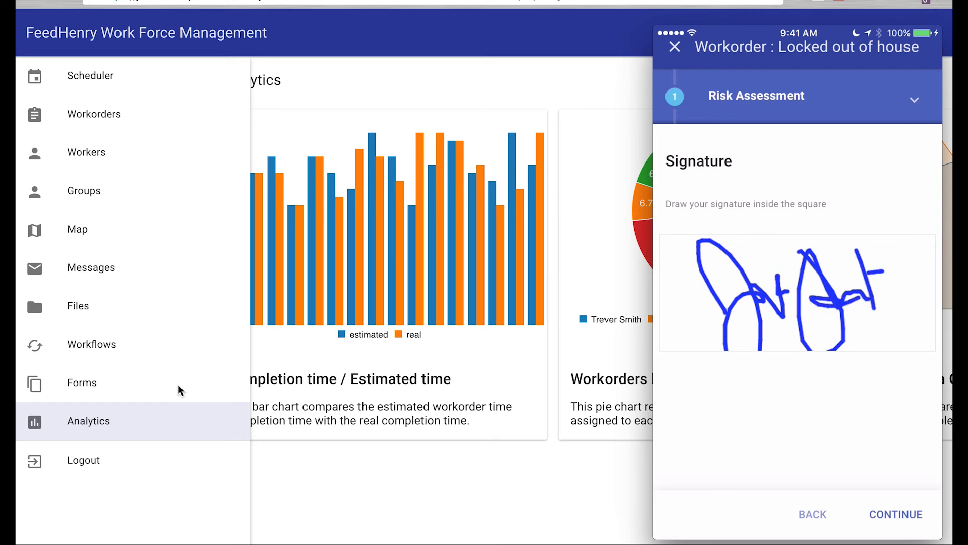
{"action": "left_click", "coordinate": [896, 513]}
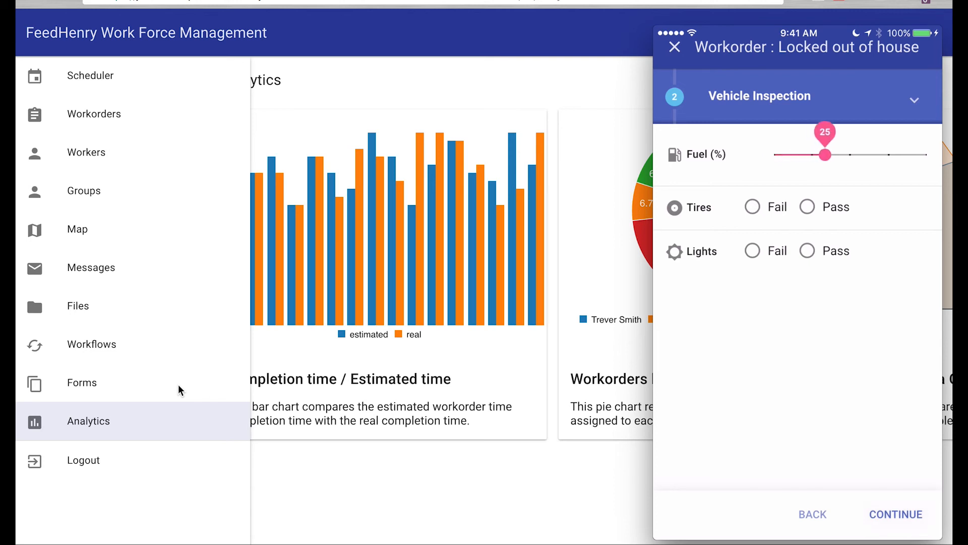
{"action": "left_click", "coordinate": [807, 206]}
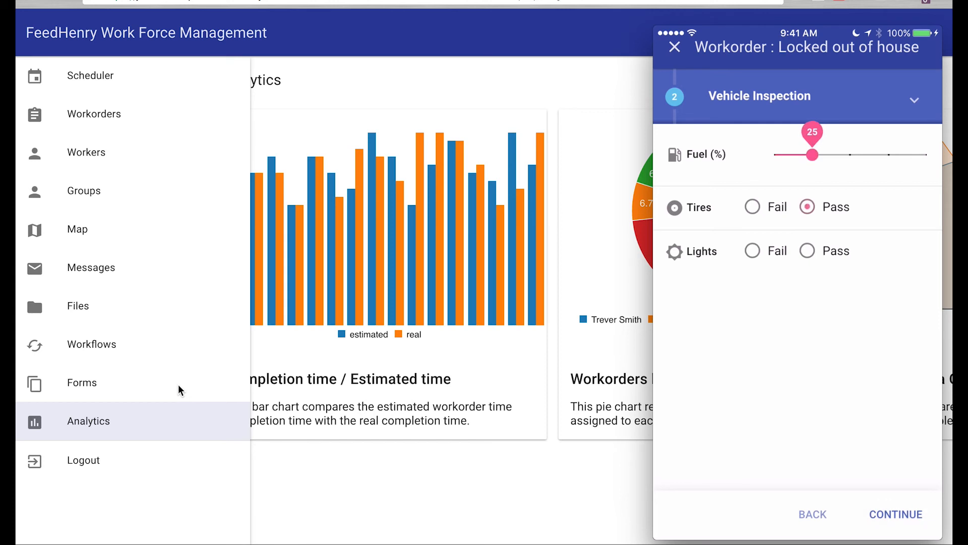
{"action": "left_click", "coordinate": [807, 250]}
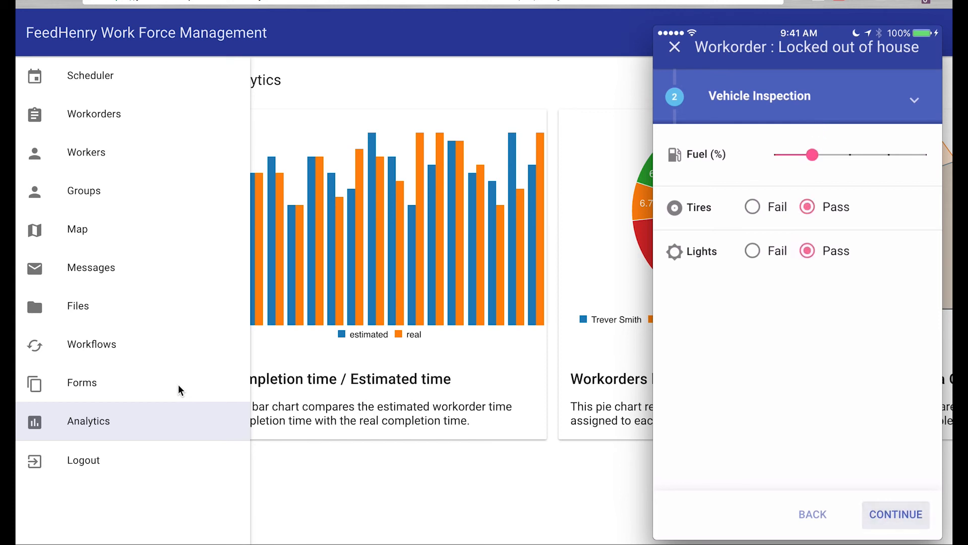
{"action": "left_click", "coordinate": [896, 514]}
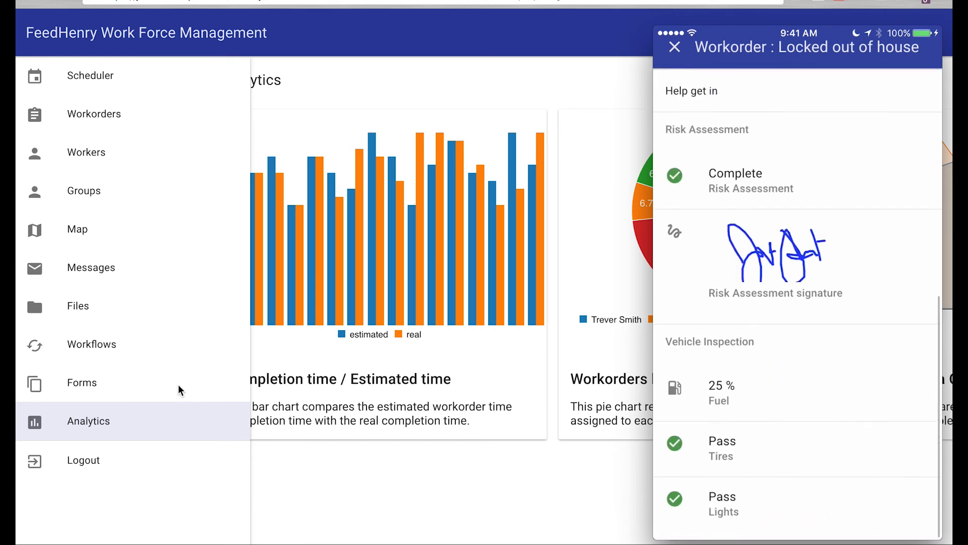
{"action": "mouse_move", "coordinate": [345, 486]}
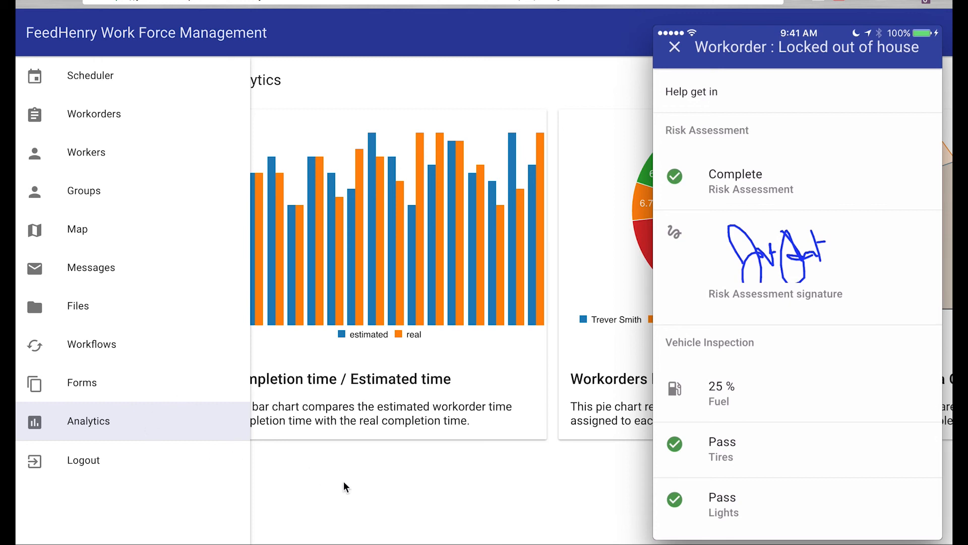
Step: View 'Locked out of house' in the portal, now Complete with signature and inspection results
{"action": "left_click", "coordinate": [675, 46]}
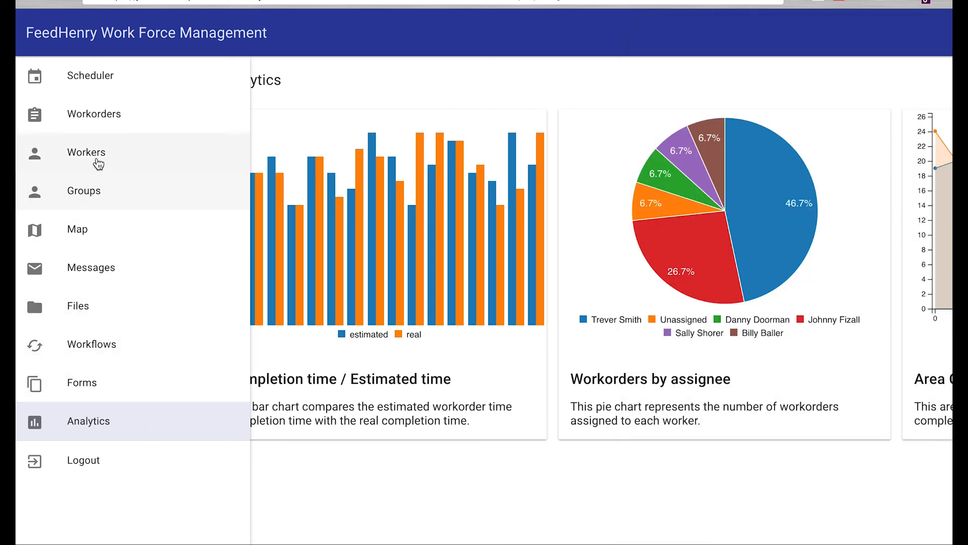
{"action": "left_click", "coordinate": [93, 114]}
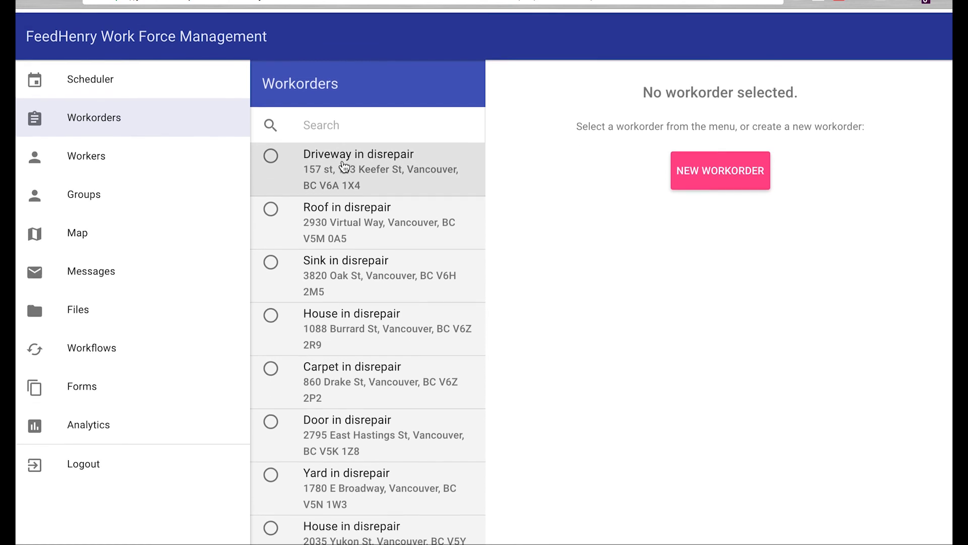
{"action": "scroll", "scroll_direction": "down", "scroll_amount": 3}
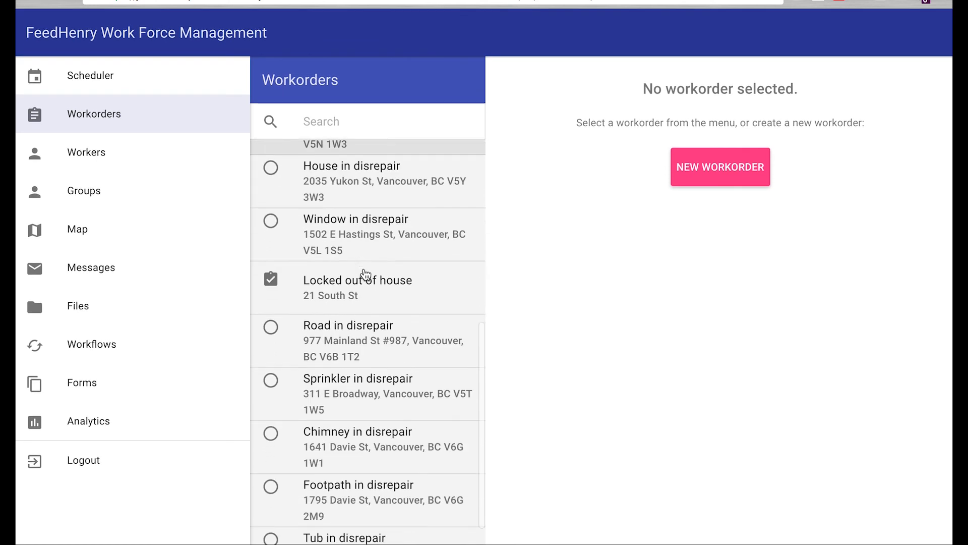
{"action": "left_click", "coordinate": [357, 287]}
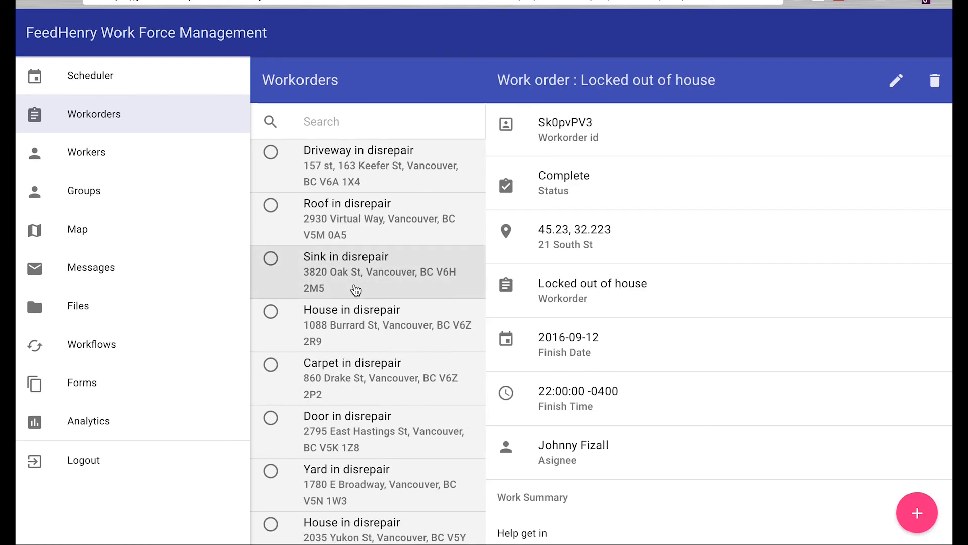
{"action": "scroll", "scroll_direction": "down", "scroll_amount": 3}
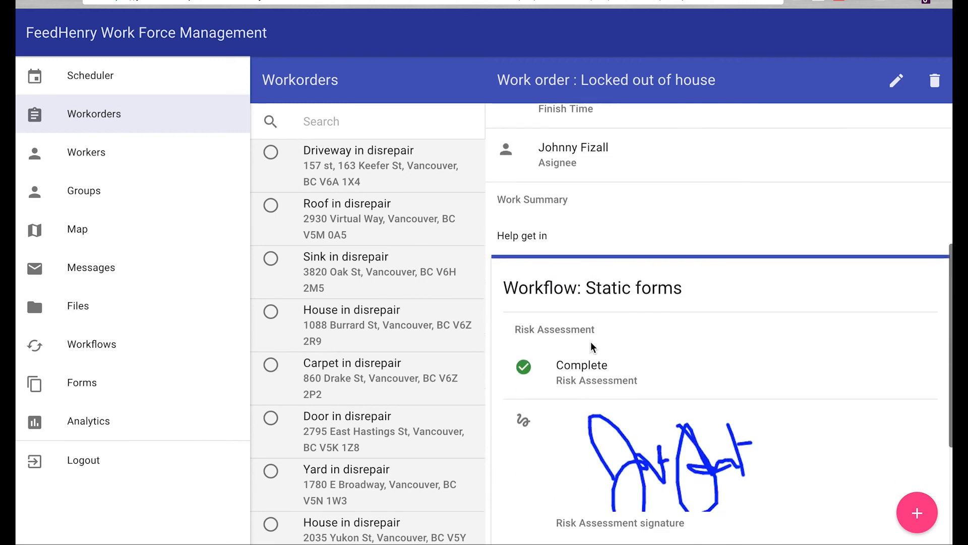
{"action": "scroll", "scroll_direction": "down", "scroll_amount": 3}
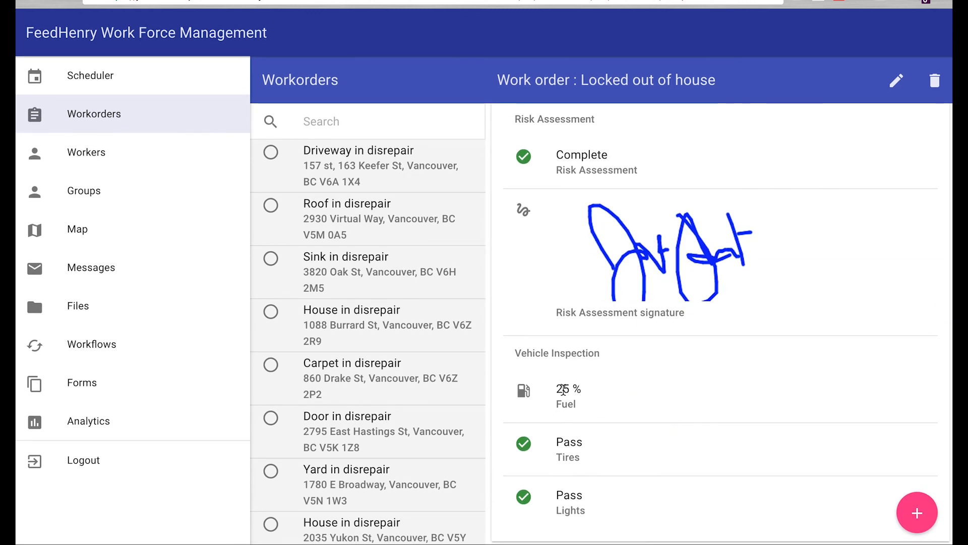
{"action": "mouse_move", "coordinate": [159, 324]}
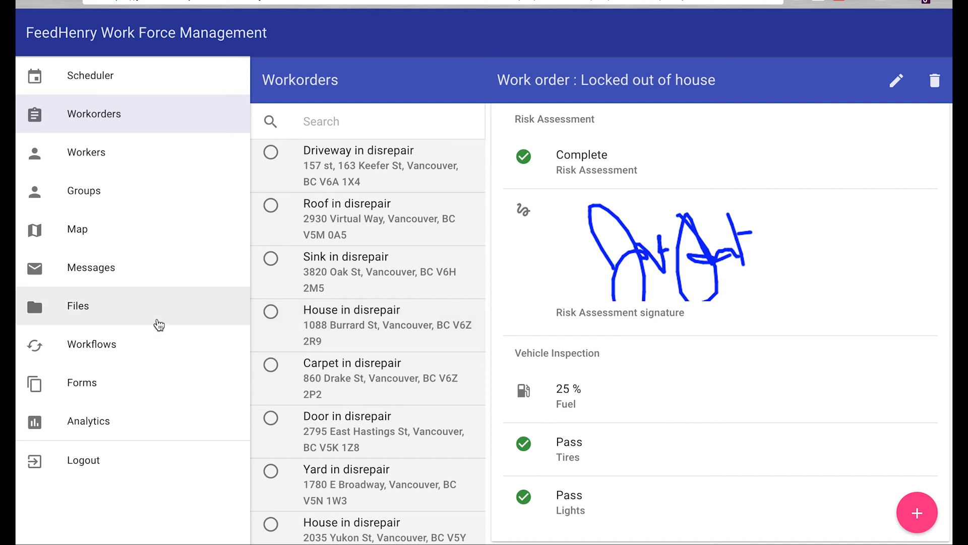
{"action": "mouse_move", "coordinate": [123, 278]}
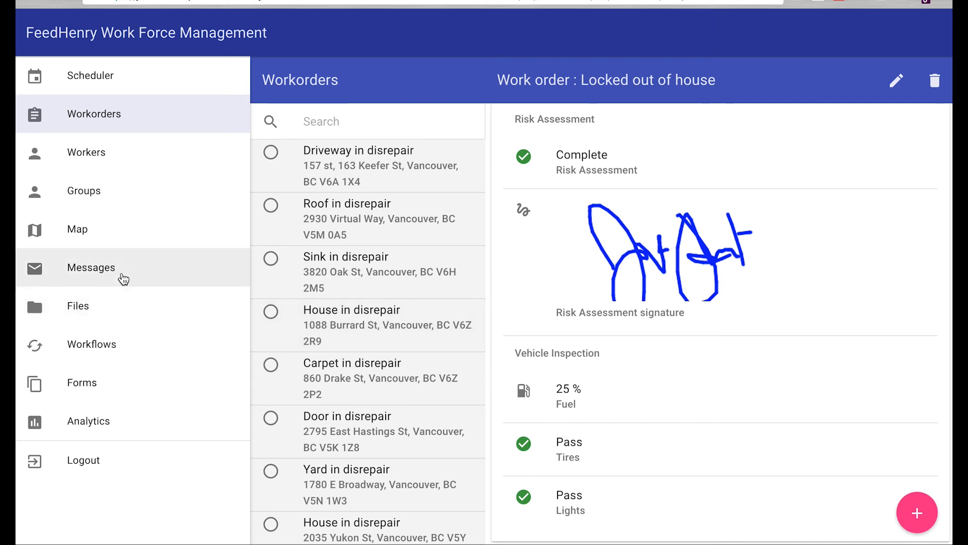
Step: Send the junior truck driver a message 'GET SOME GAS' with text 'YOU'RE LOW!'
{"action": "left_click", "coordinate": [91, 268]}
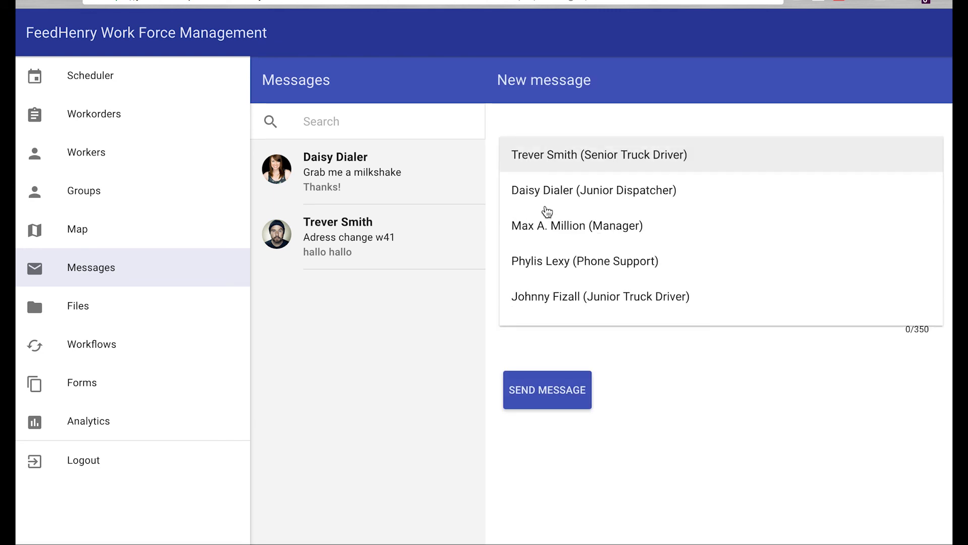
{"action": "left_click", "coordinate": [599, 297]}
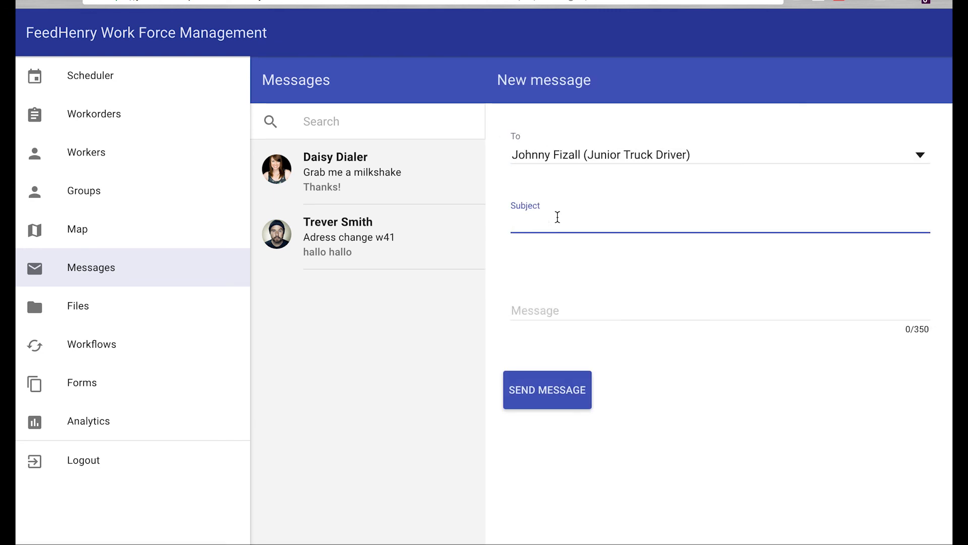
{"action": "type", "text": "GET SOME GAS"}
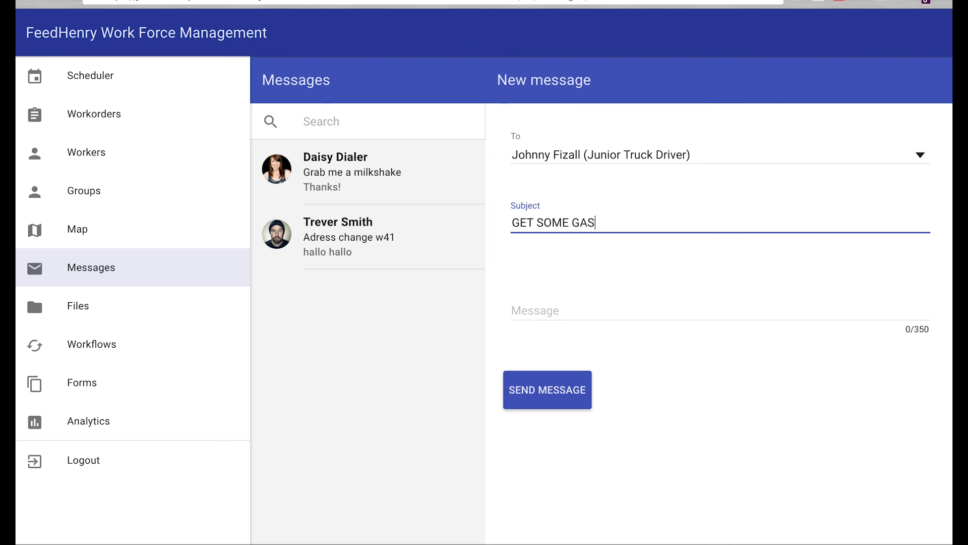
{"action": "type", "text": "YOU'RE LOW!"}
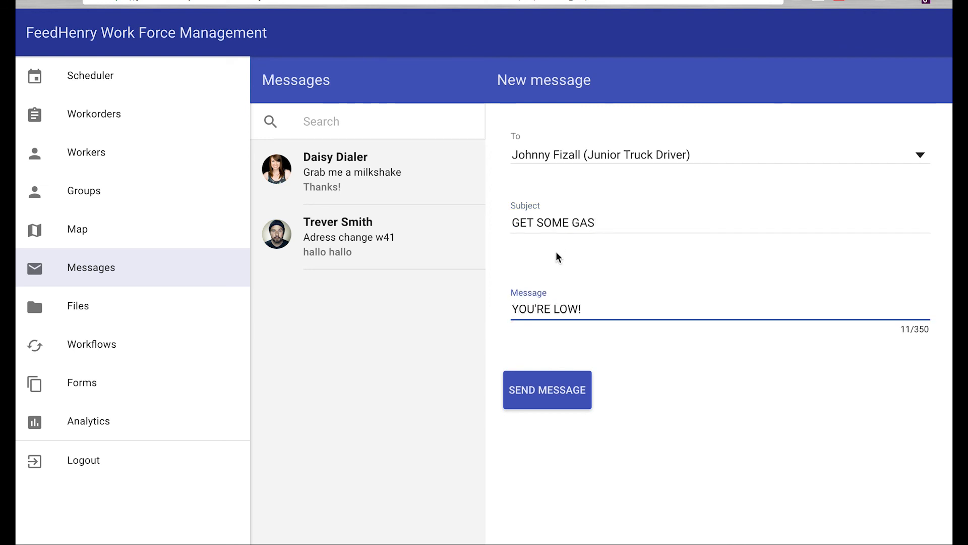
{"action": "left_click", "coordinate": [547, 390]}
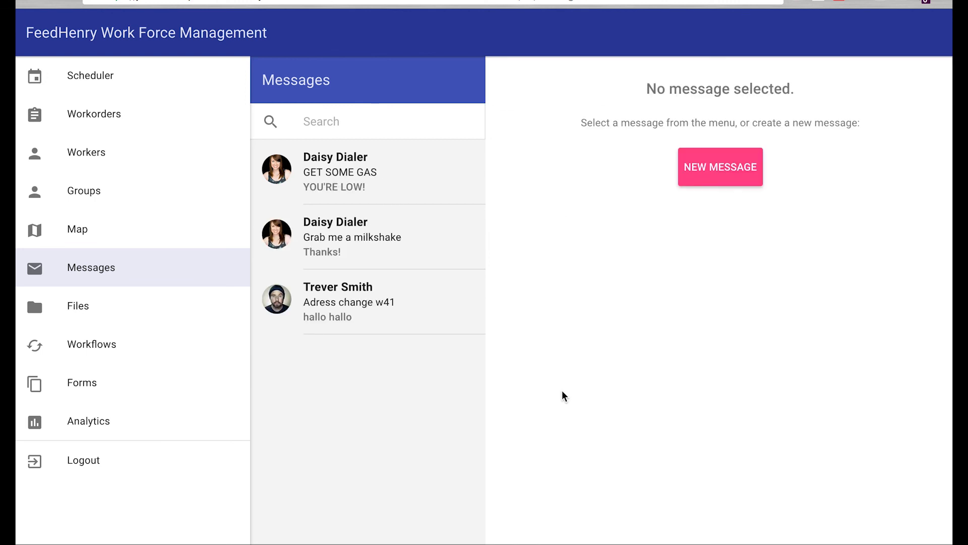
{"action": "mouse_move", "coordinate": [337, 302]}
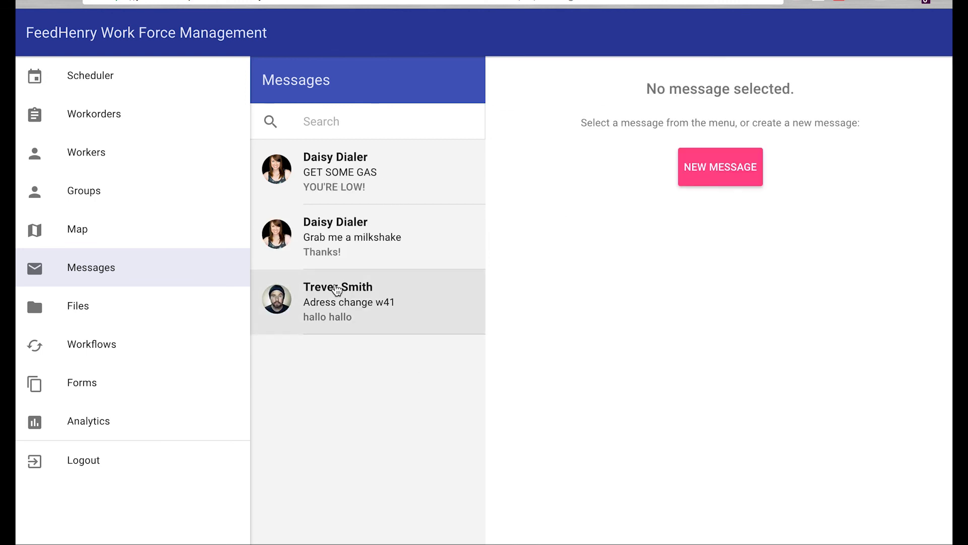